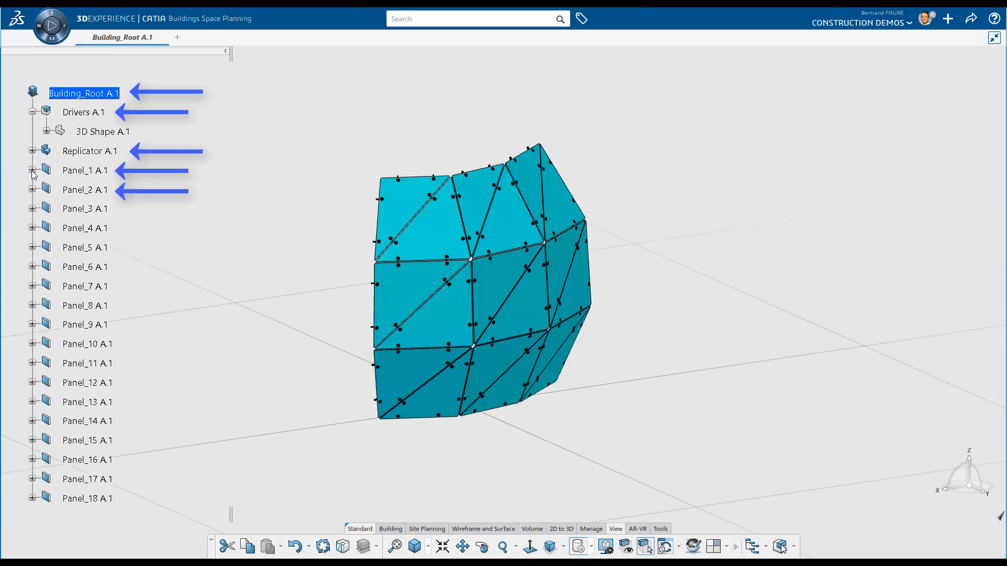
# - Expand Panel_1 and reveal the StairOn3DCurve model's UDF_Step_Definition features
pyautogui.click(30, 172)
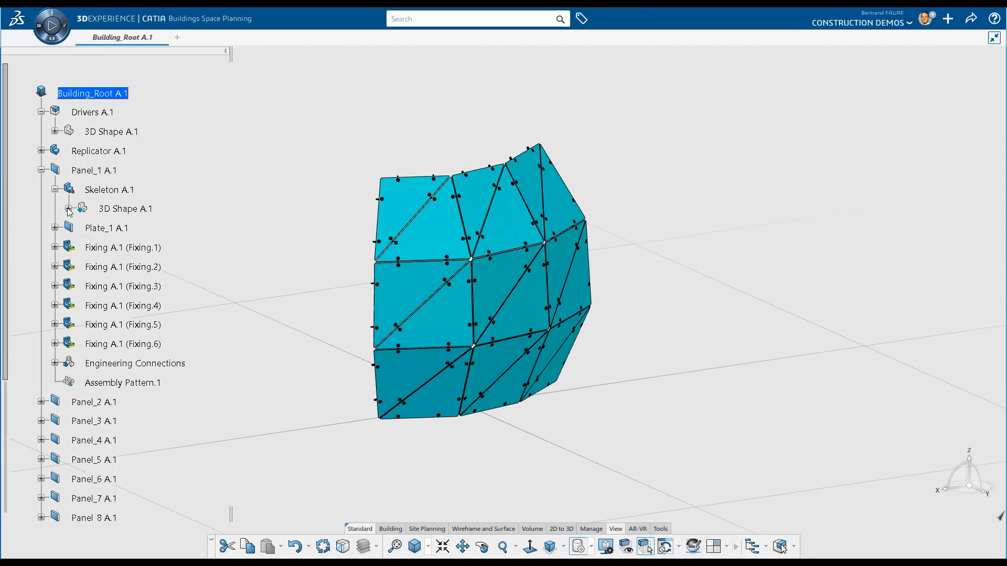
pyautogui.click(68, 209)
pyautogui.write('Stairon3D')
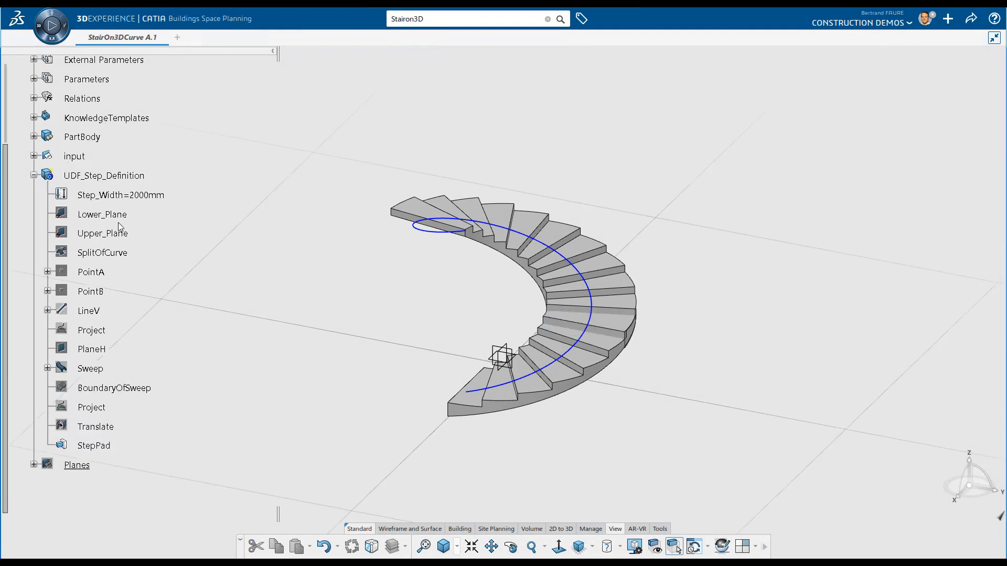
# - Create a new 3D part with Point.1 at the origin and Point.2 at coordinate 100
pyautogui.click(947, 18)
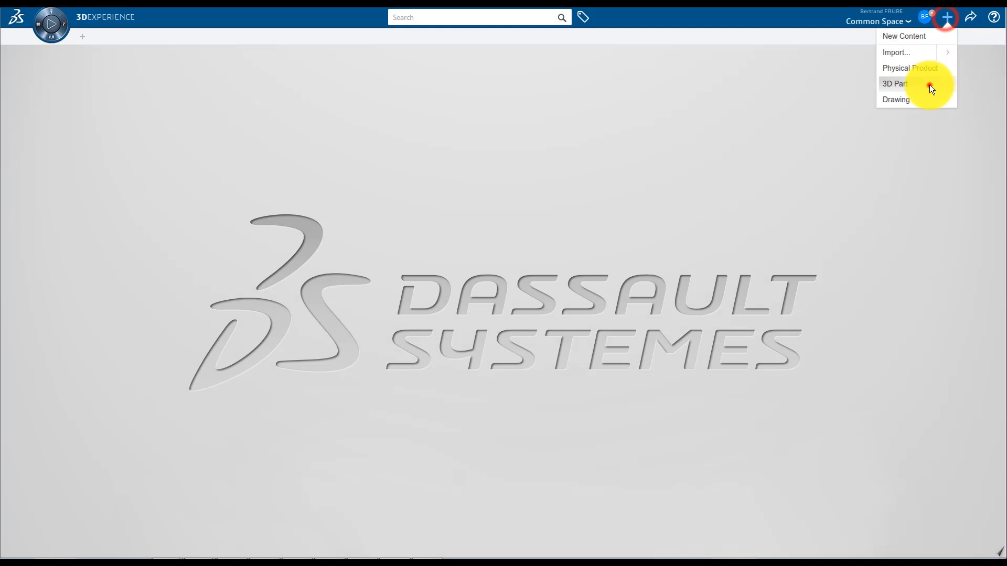
pyautogui.click(910, 68)
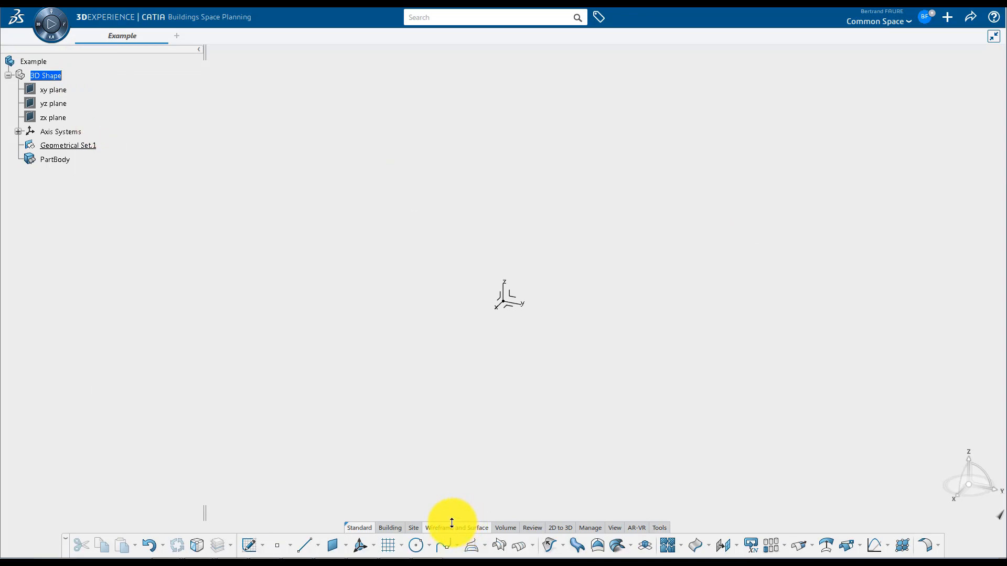
pyautogui.click(269, 545)
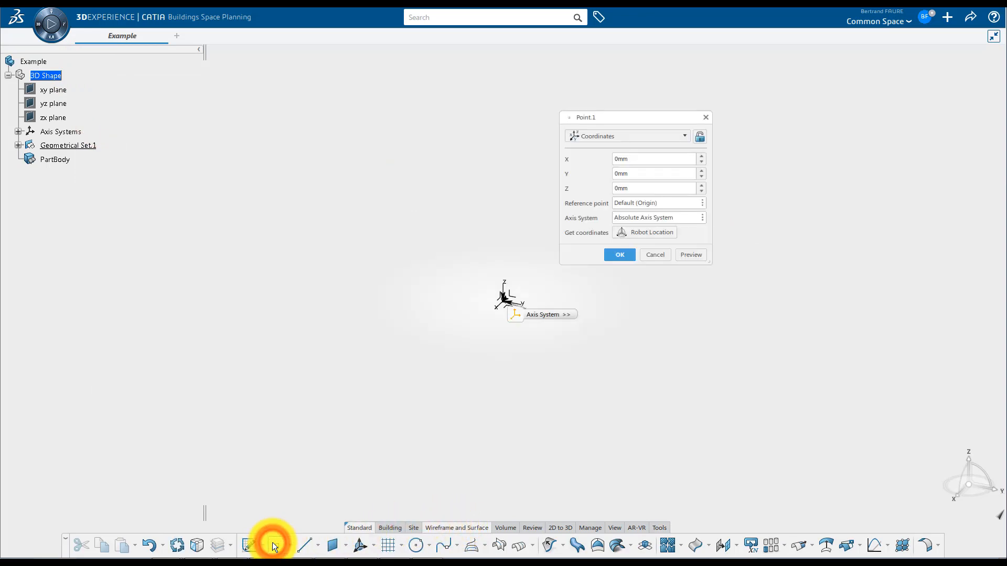
pyautogui.click(619, 254)
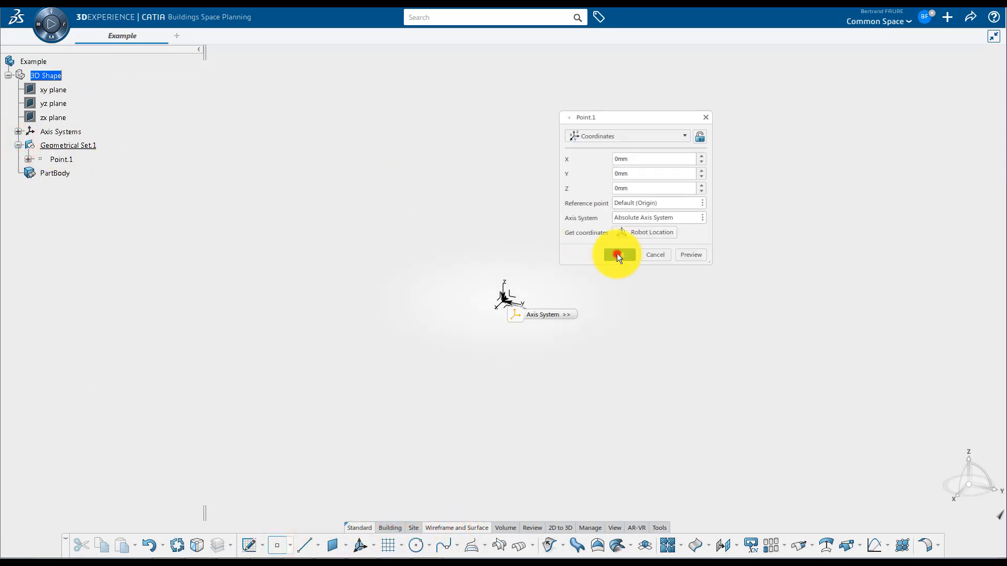
pyautogui.click(619, 254)
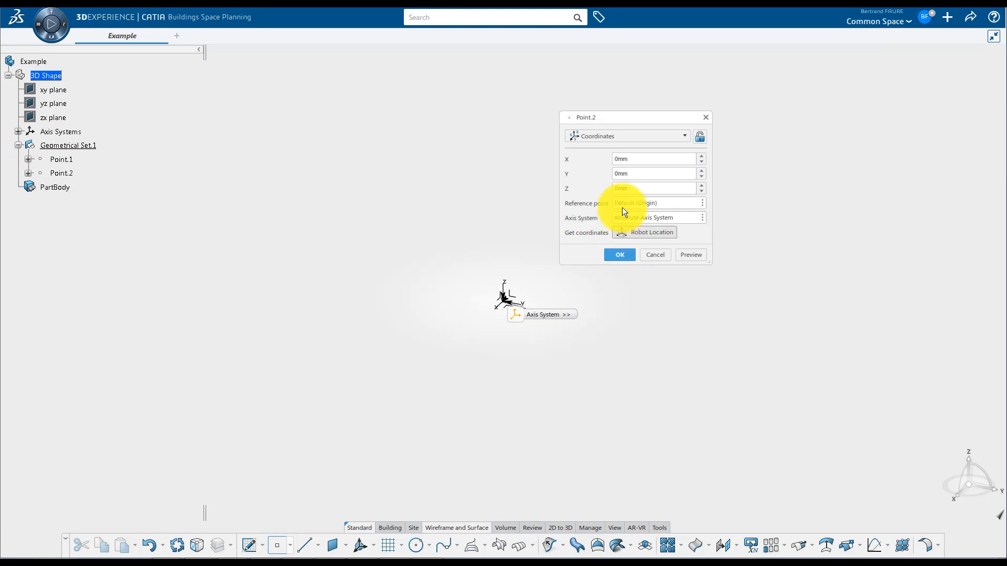
pyautogui.write('100')
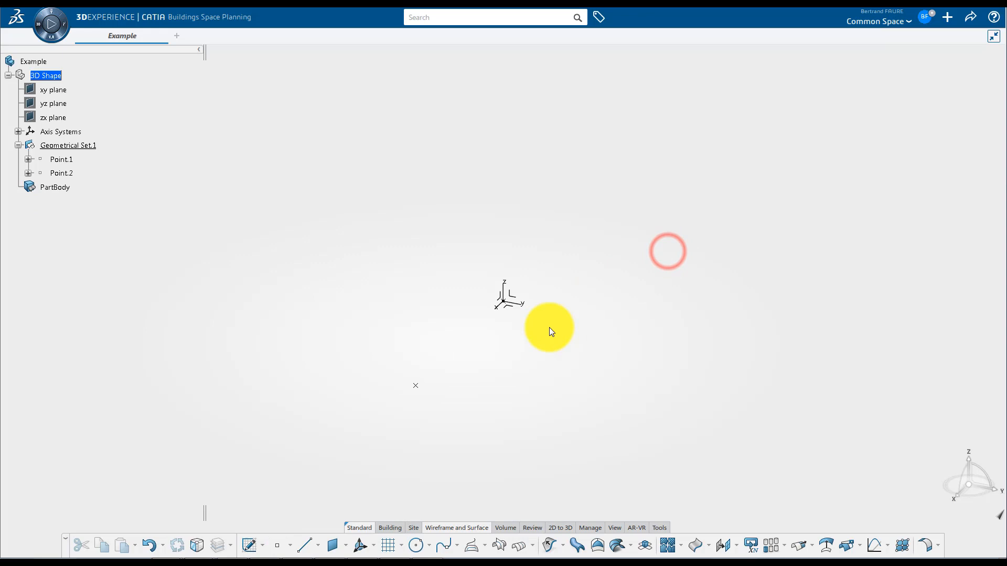
pyautogui.click(305, 546)
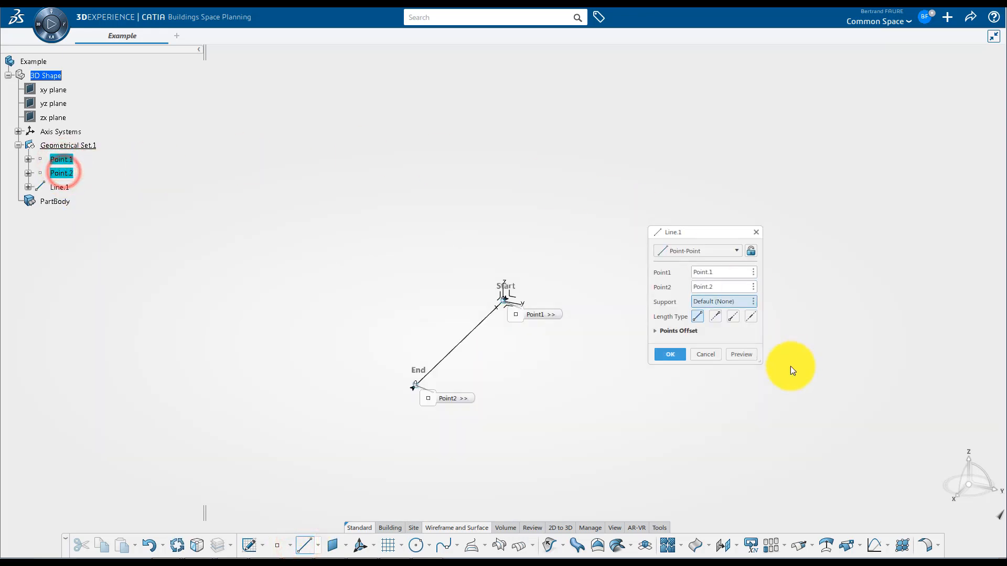
# - Draw Line.1 from Point.1, add Point.3, make Line.1 end there, and reorder it after the points
pyautogui.click(669, 354)
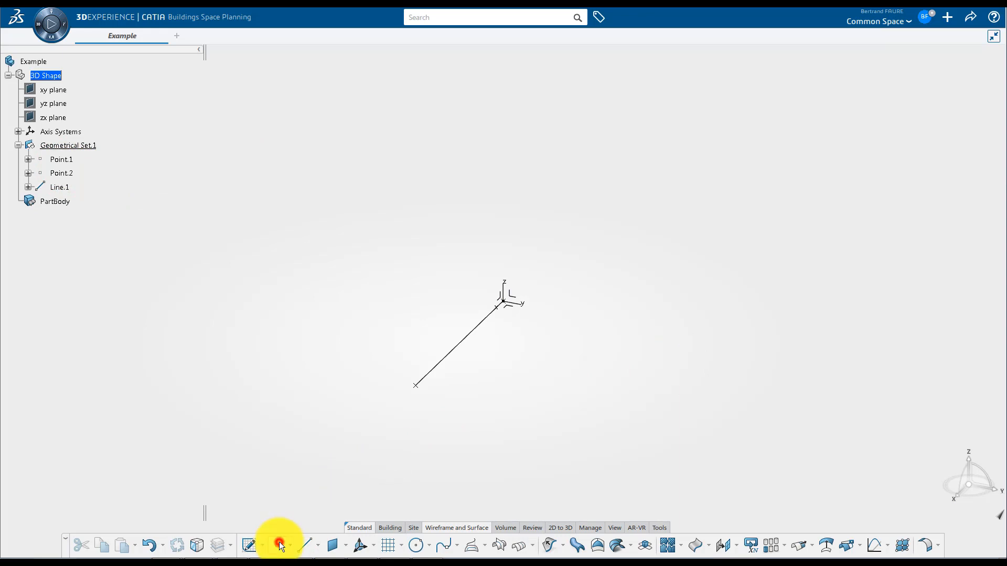
pyautogui.click(280, 545)
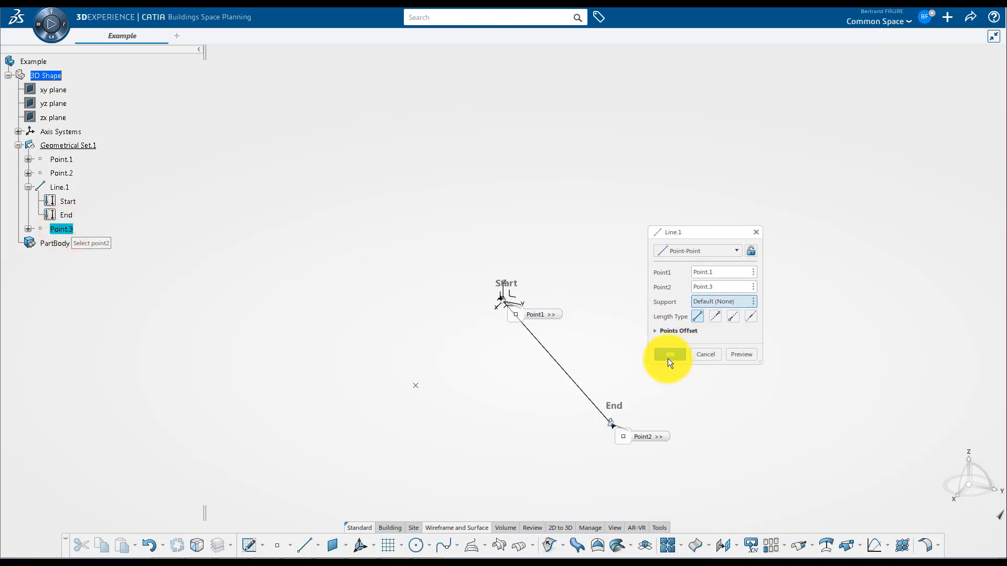
pyautogui.click(670, 354)
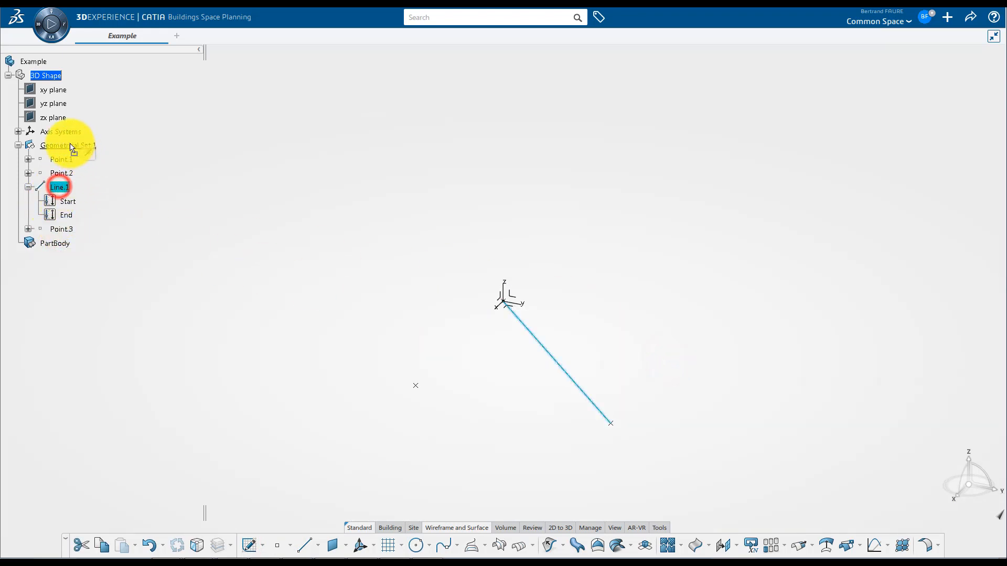
pyautogui.click(41, 76)
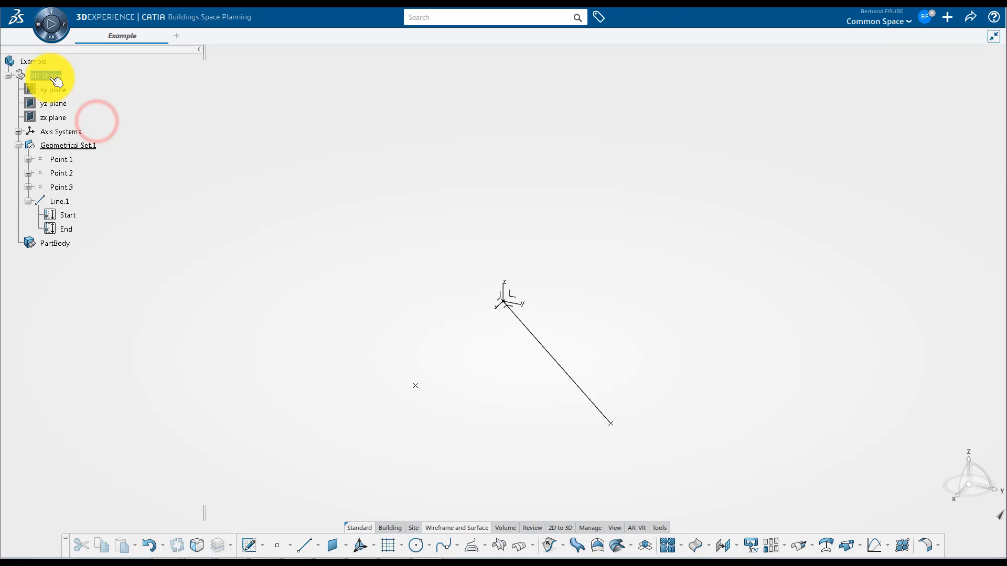
# - Insert a geometrical set named result under 3D Shape and move Line.1 into it
pyautogui.rightClick(44, 74)
pyautogui.write('result')
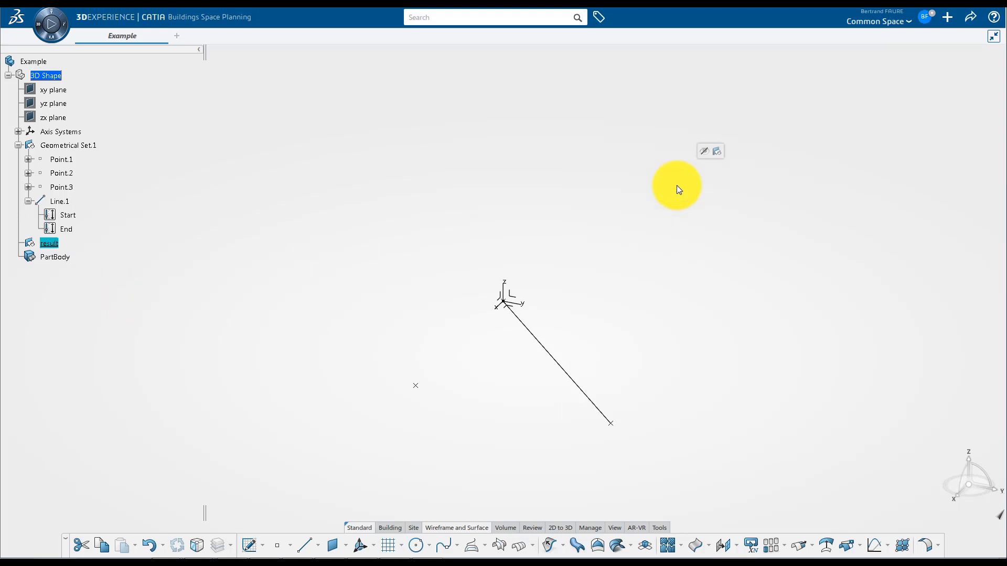
pyautogui.click(58, 201)
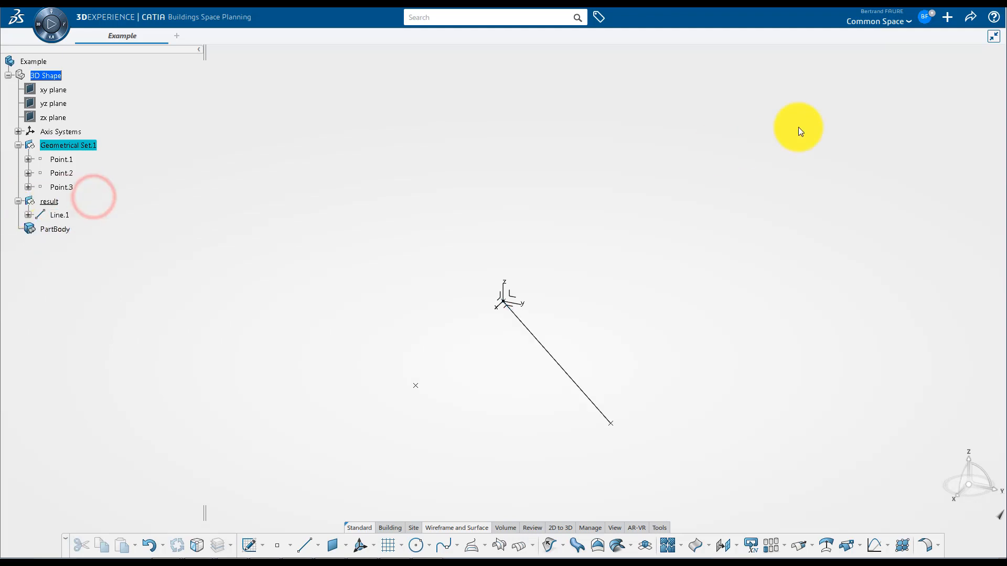
# - Open Preferences and review the Parameters & Relations settings
pyautogui.click(927, 17)
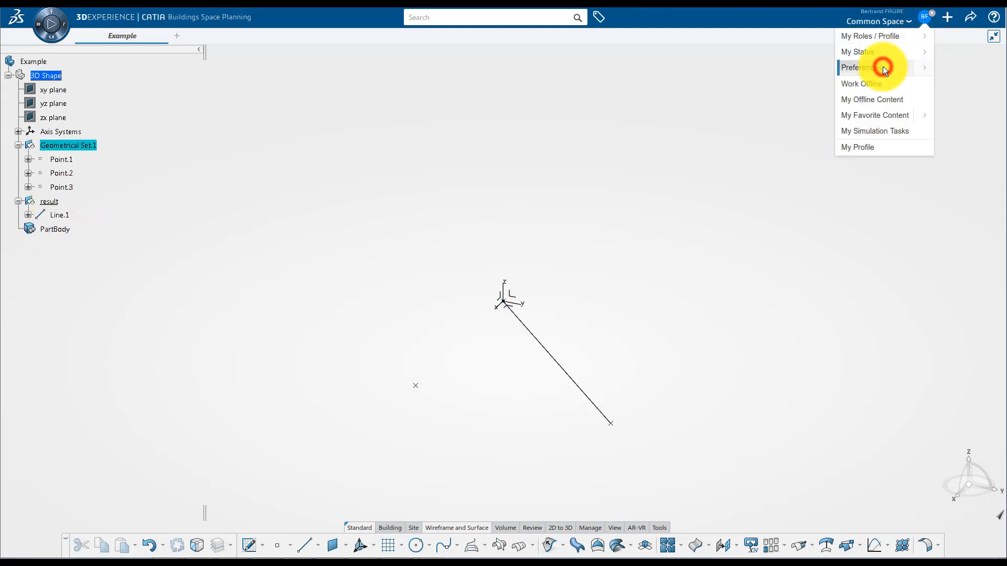
pyautogui.click(859, 67)
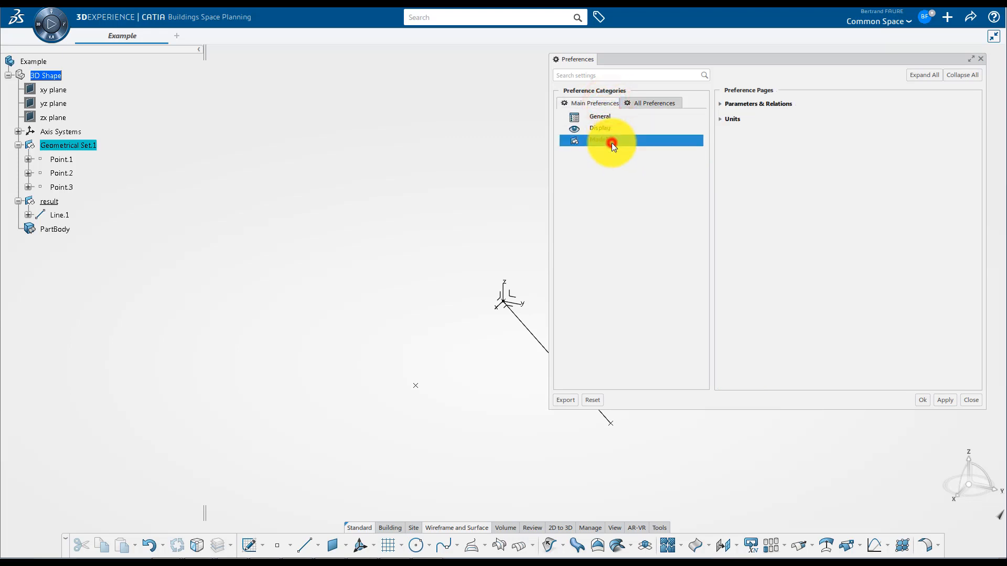
pyautogui.click(602, 140)
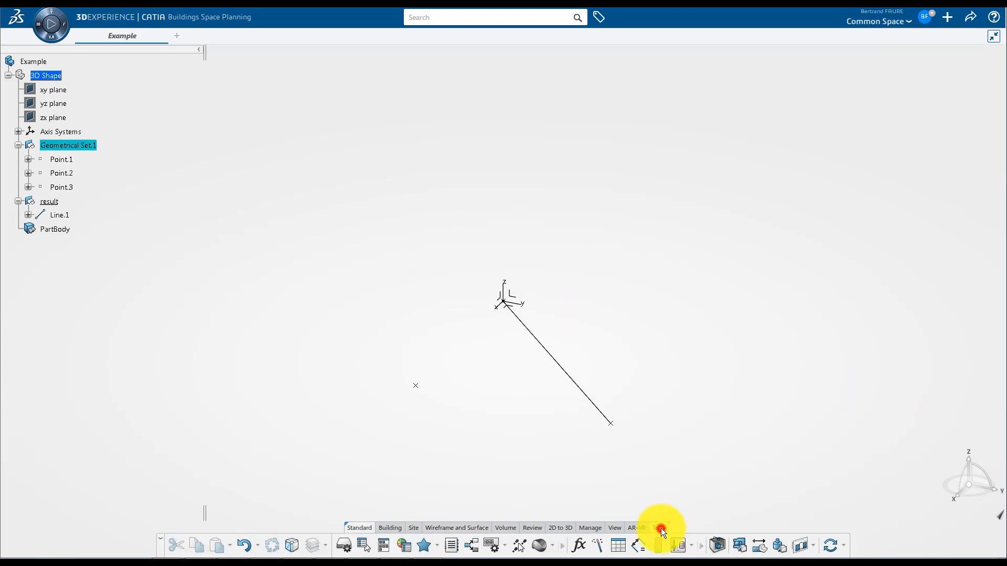
# - Create a Length parameter named extra-length set to 25mm in the Formula editor
pyautogui.click(578, 545)
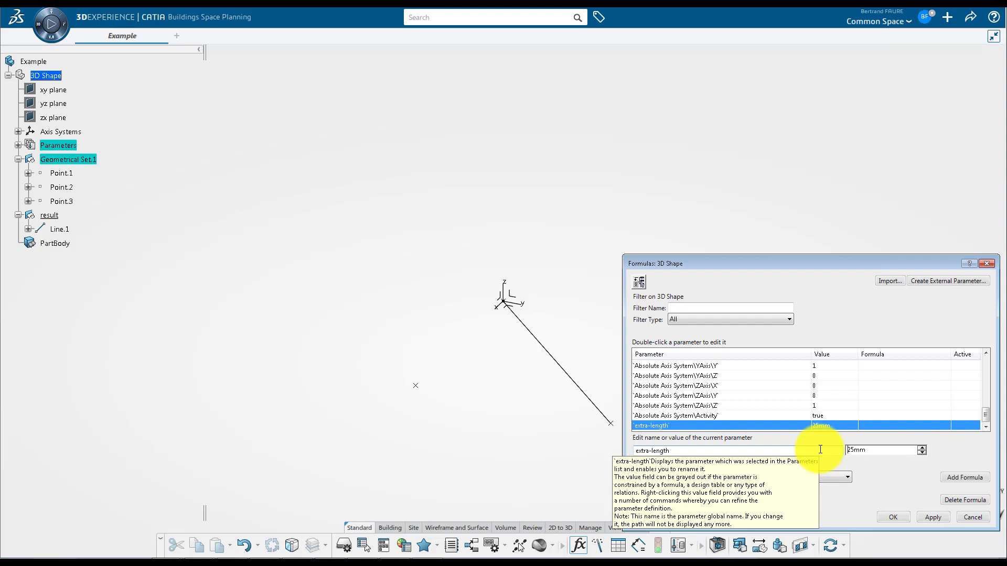
pyautogui.click(893, 517)
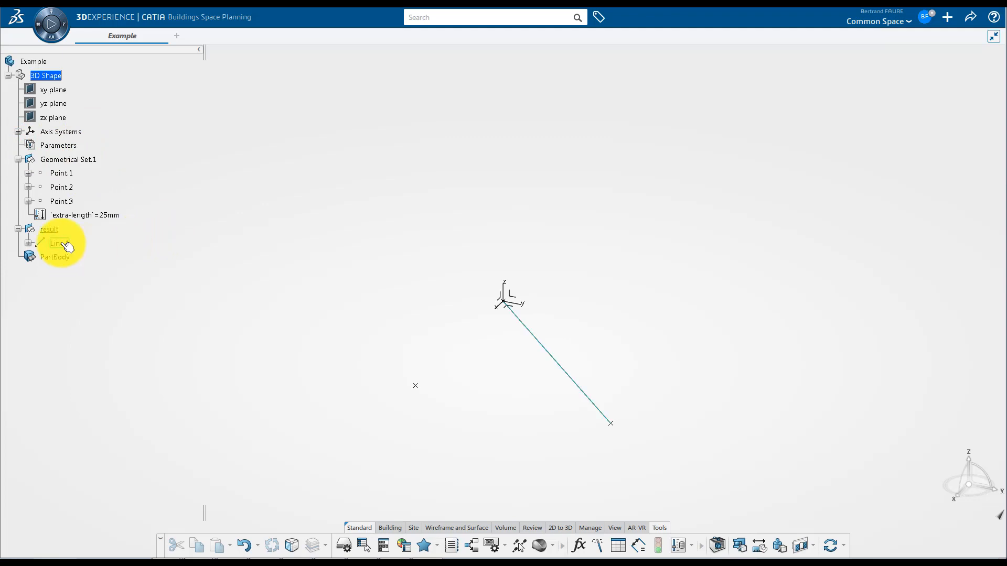
# - Drive Line.1's end offset with an extra-length formula, then delete the Relations node
pyautogui.doubleClick(56, 257)
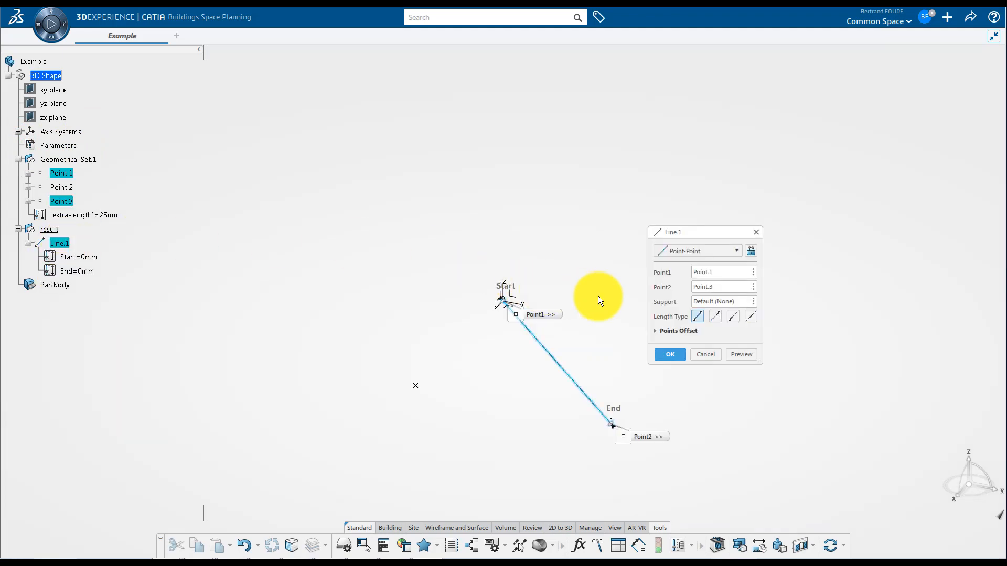
pyautogui.rightClick(715, 408)
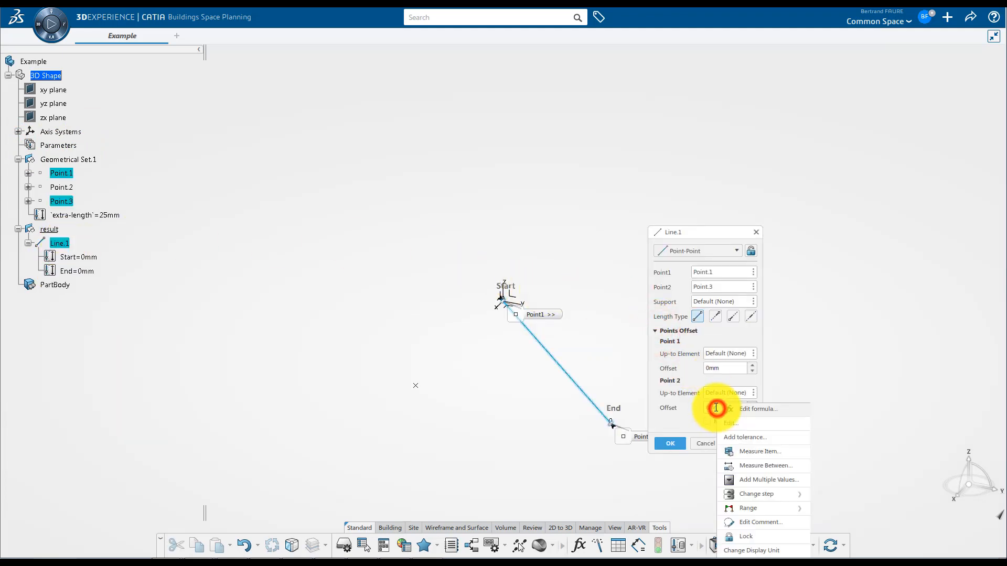
pyautogui.click(758, 409)
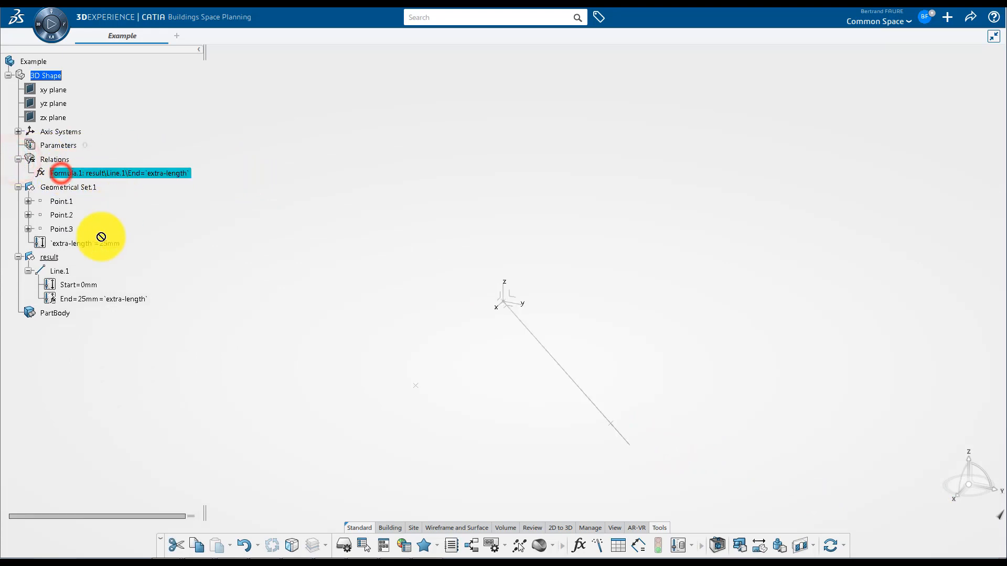
pyautogui.rightClick(46, 159)
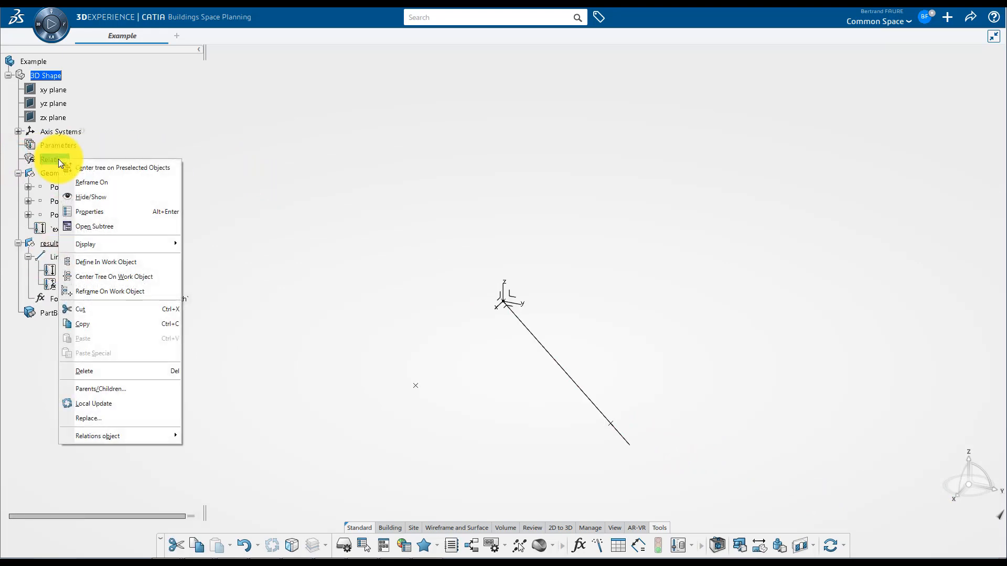
pyautogui.click(137, 367)
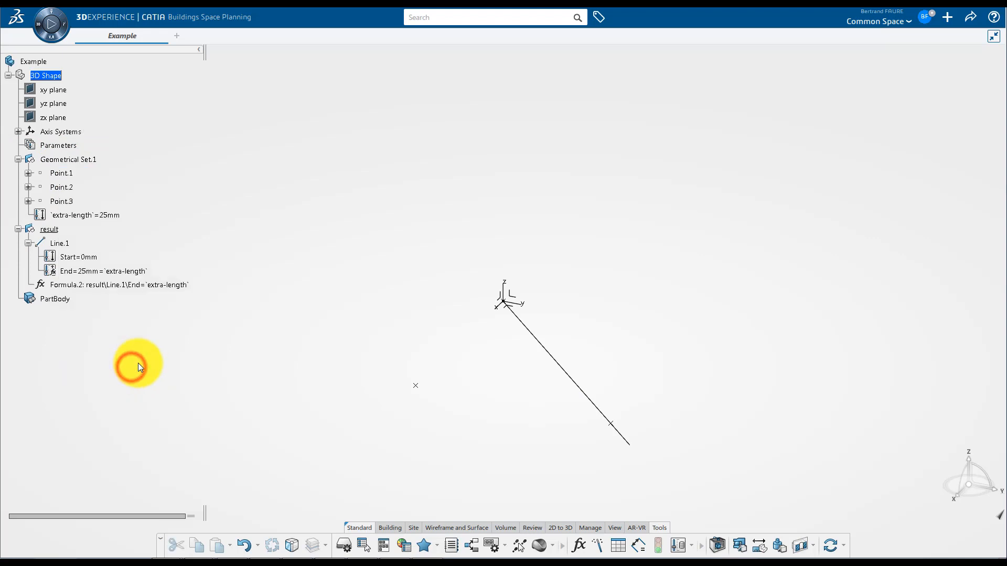
# - Group Geometrical Set.1 and result into a new geometrical set renamed Build_Line
pyautogui.rightClick(43, 75)
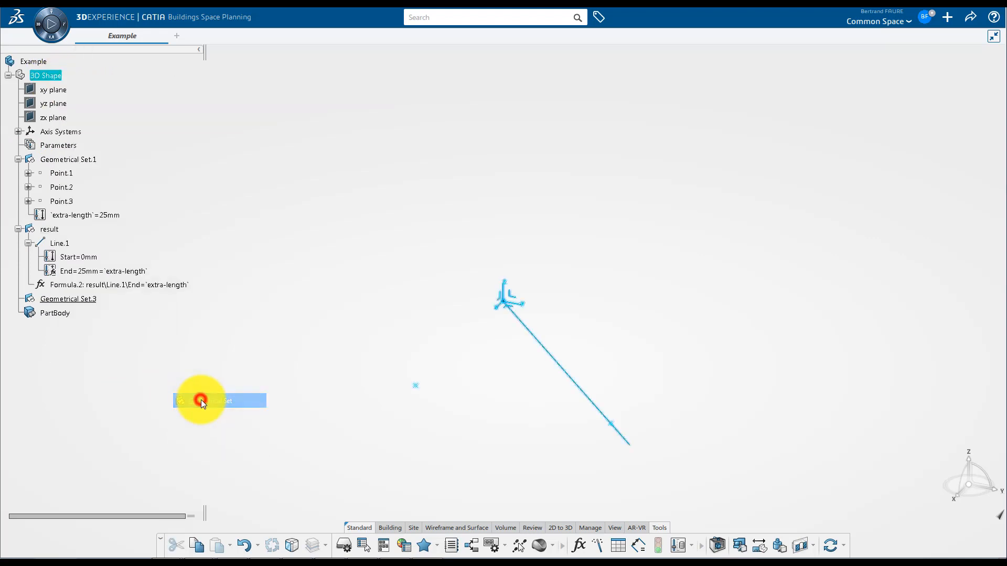
pyautogui.rightClick(199, 401)
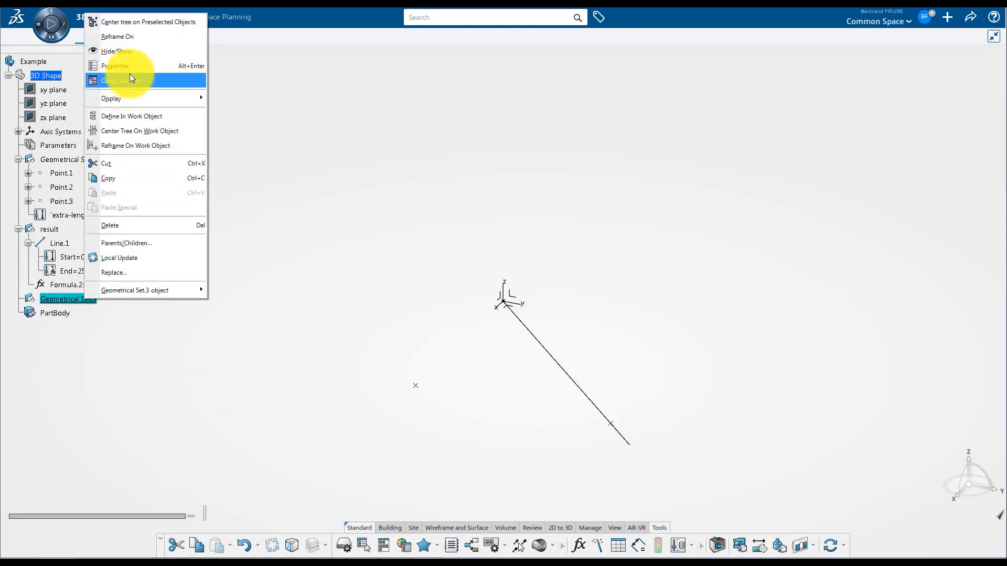
pyautogui.click(114, 65)
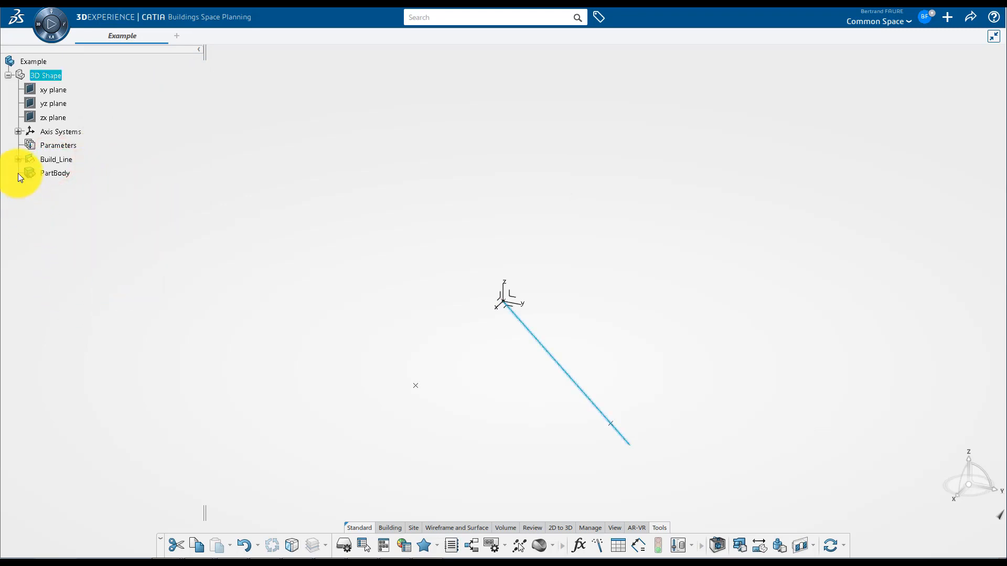
# - Expand Build_Line and result, and change extra-length to 50mm
pyautogui.click(18, 159)
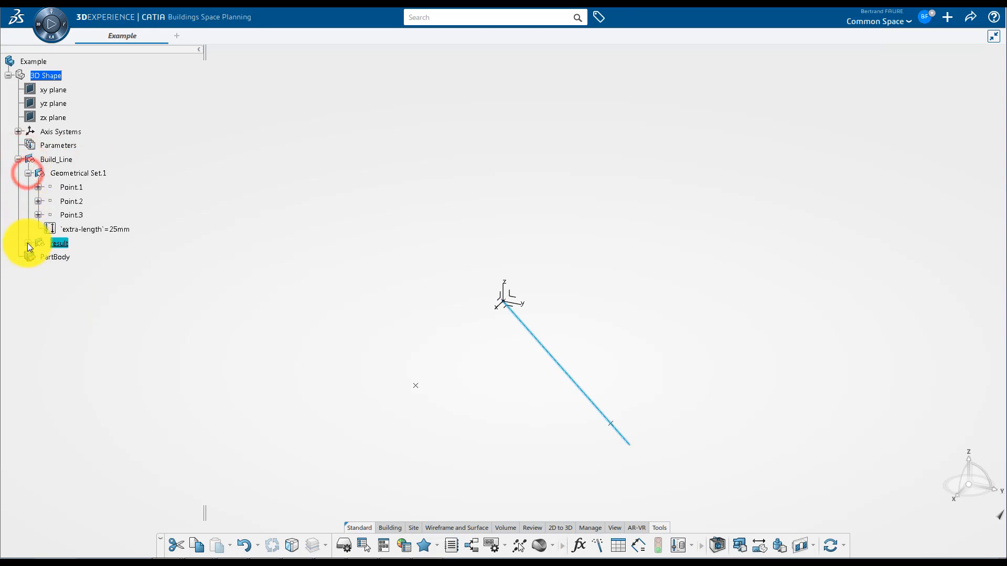
pyautogui.click(71, 202)
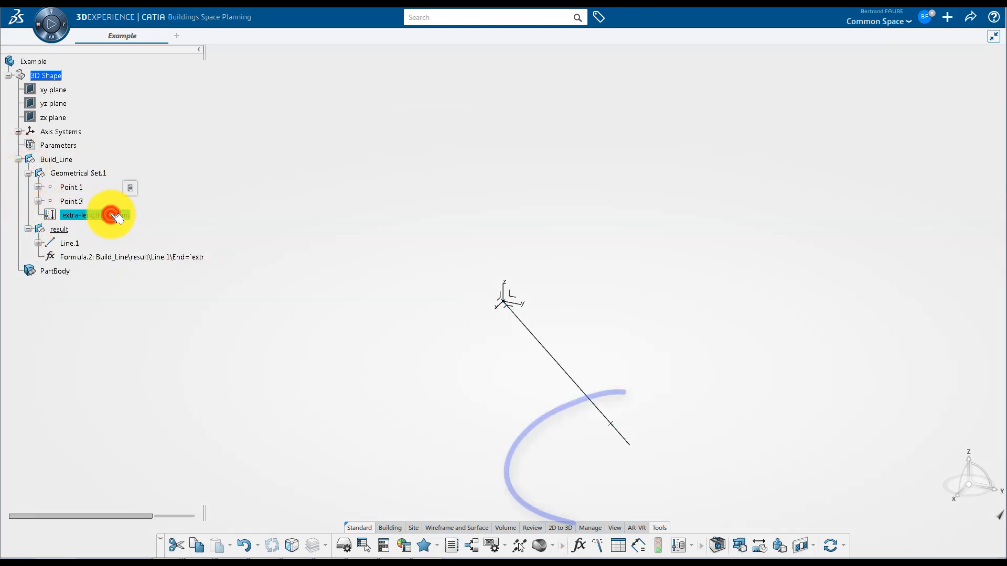
pyautogui.doubleClick(84, 215)
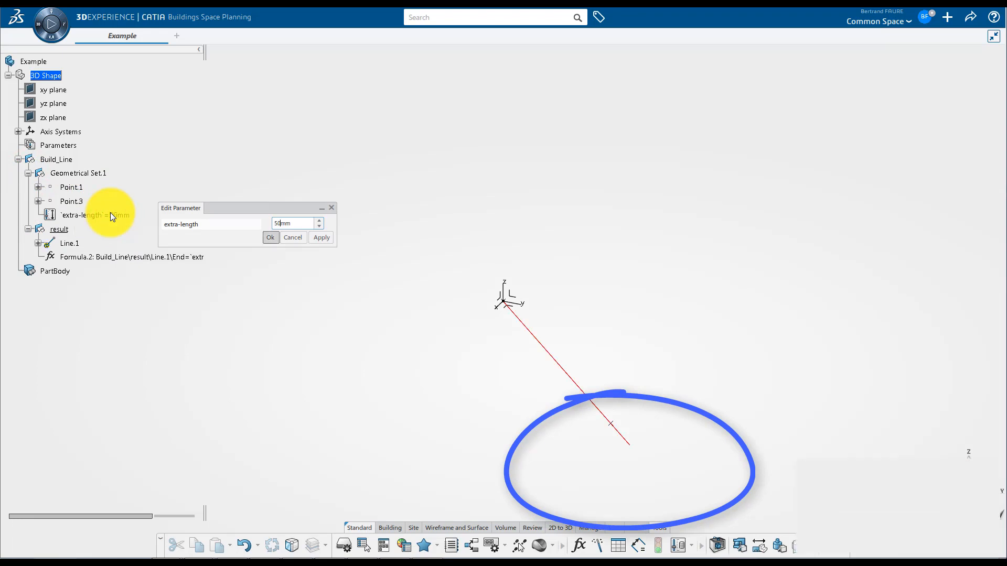
pyautogui.rightClick(63, 173)
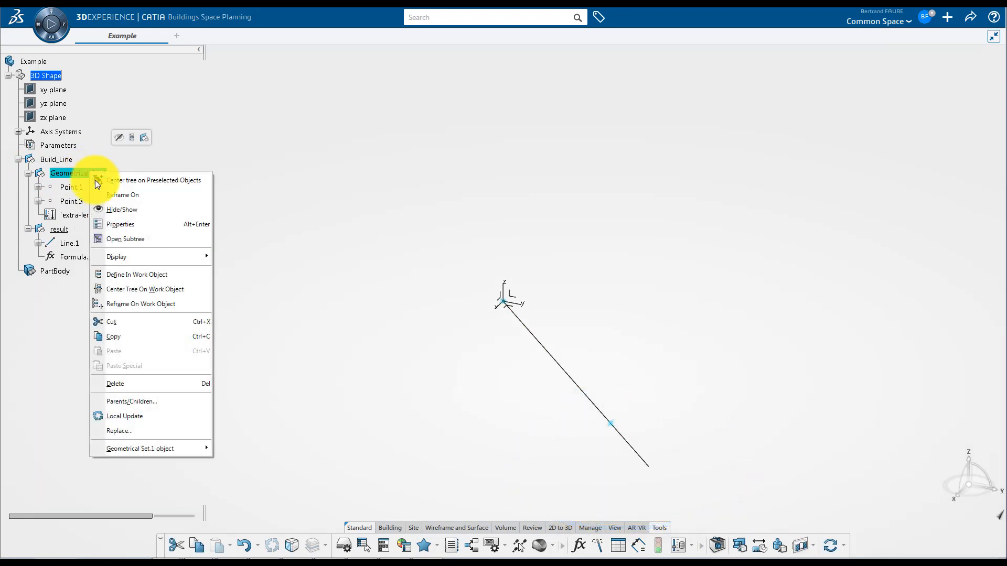
# - Rename Geometrical Set.1 to inputs through its Properties dialog
pyautogui.click(120, 224)
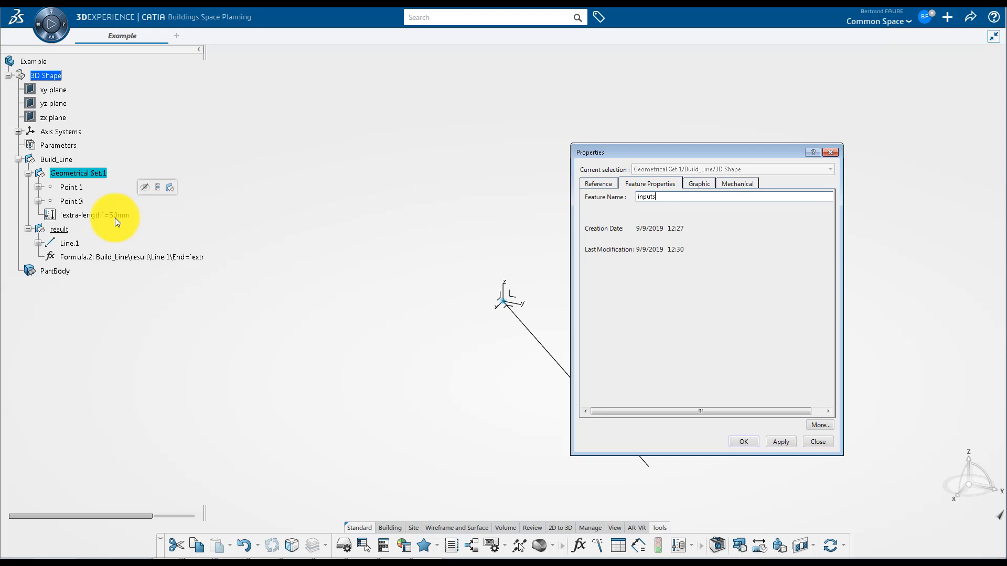
pyautogui.click(744, 441)
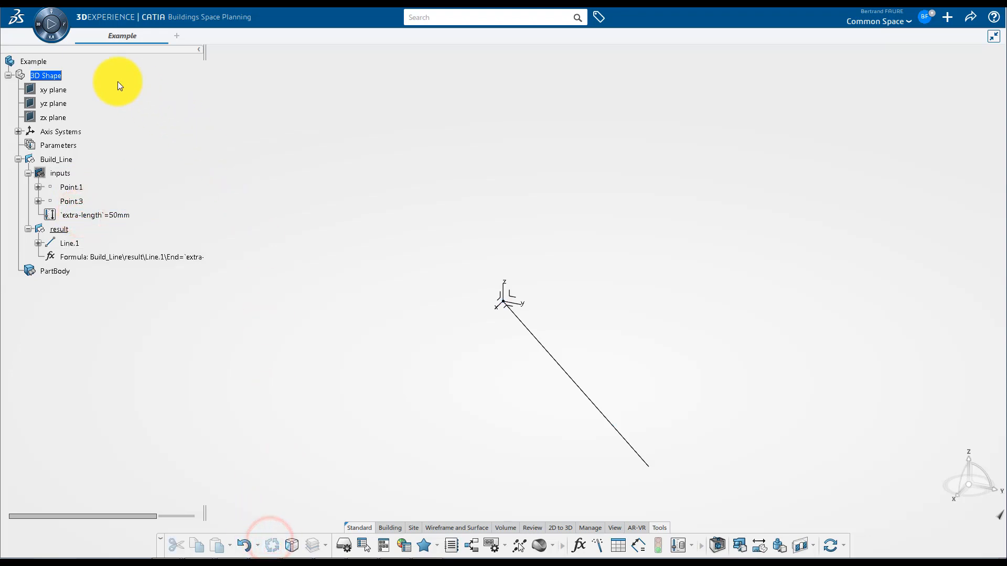
pyautogui.click(970, 16)
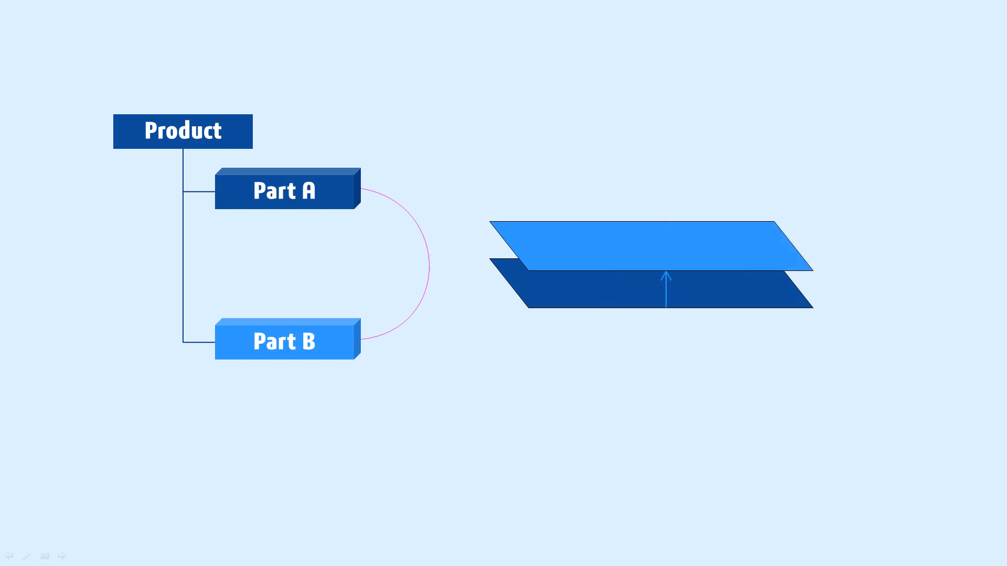
# - Create a new empty Physical Product from the top-bar + menu
pyautogui.click(912, 68)
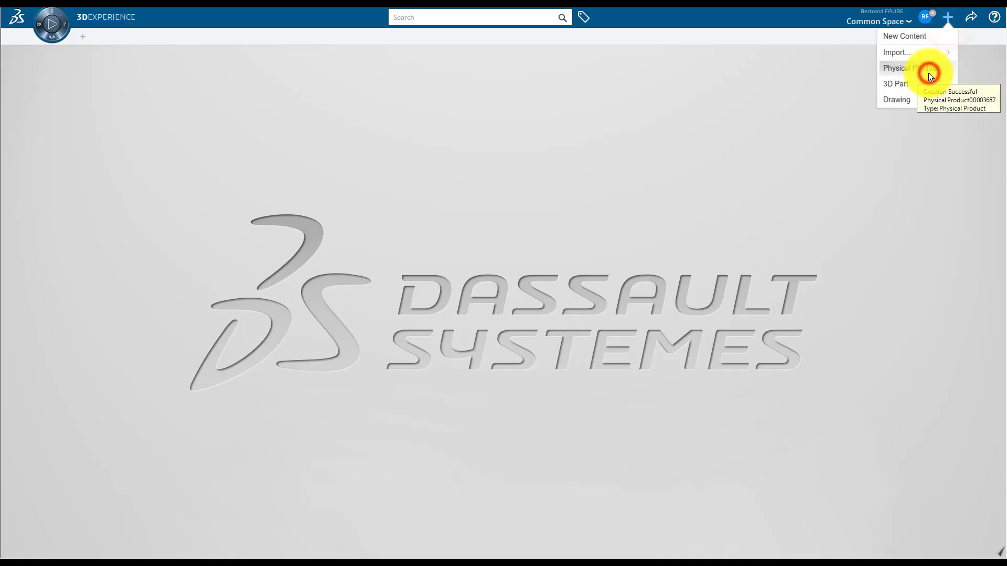
# - Title the product Desk_with_Cover and insert the existing My_Desk product into it
pyautogui.click(909, 67)
pyautogui.write('Desk_with_Cov')
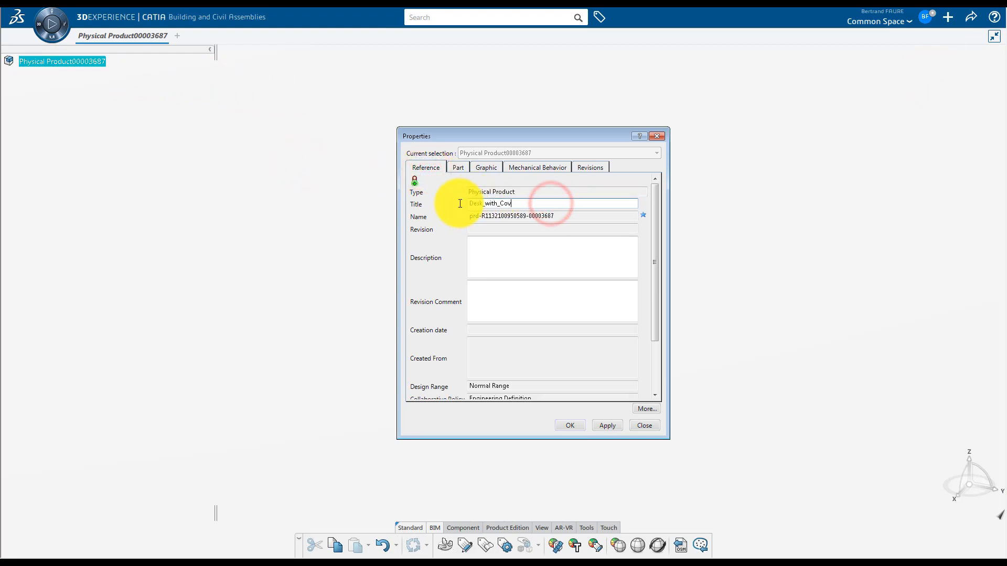
pyautogui.rightClick(48, 61)
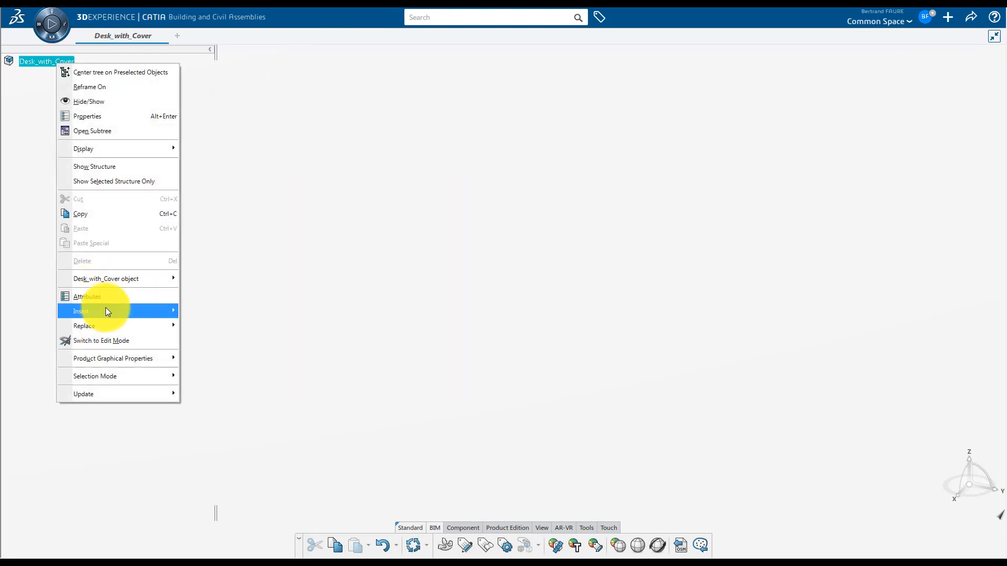
pyautogui.click(81, 311)
pyautogui.write('My_Desk')
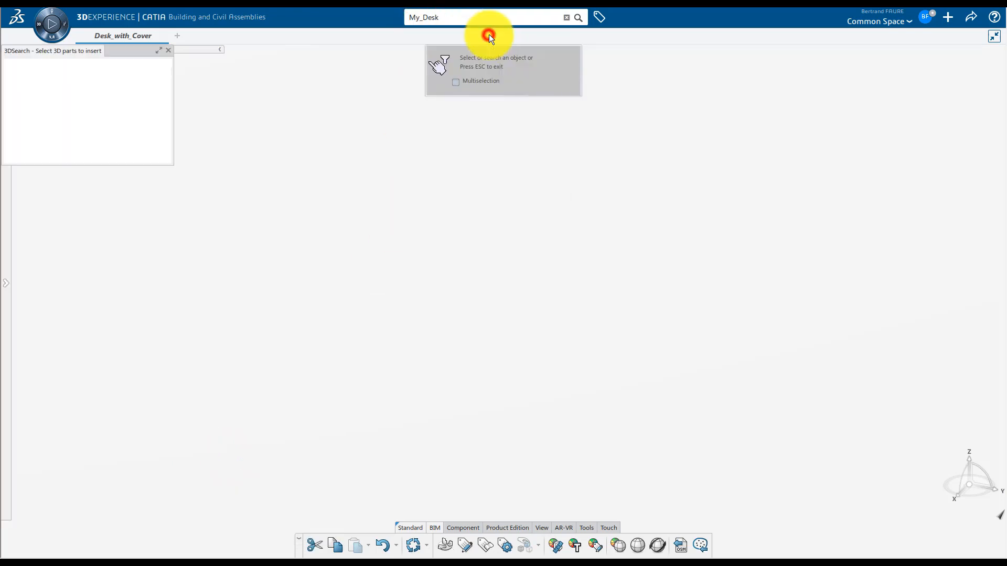
pyautogui.click(578, 18)
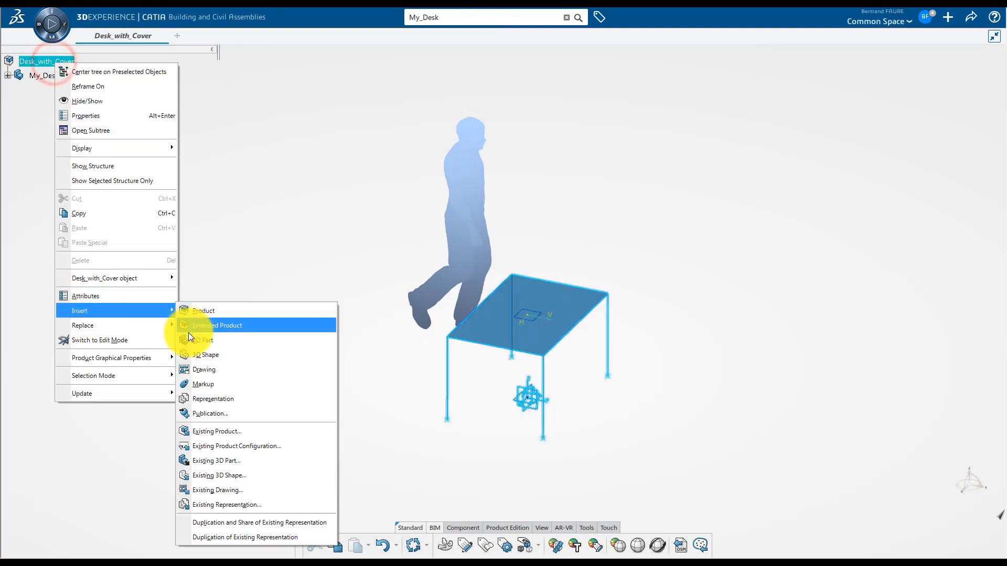
# - Add a new 3D part named Cover and enable Keep link with selected object
pyautogui.click(202, 340)
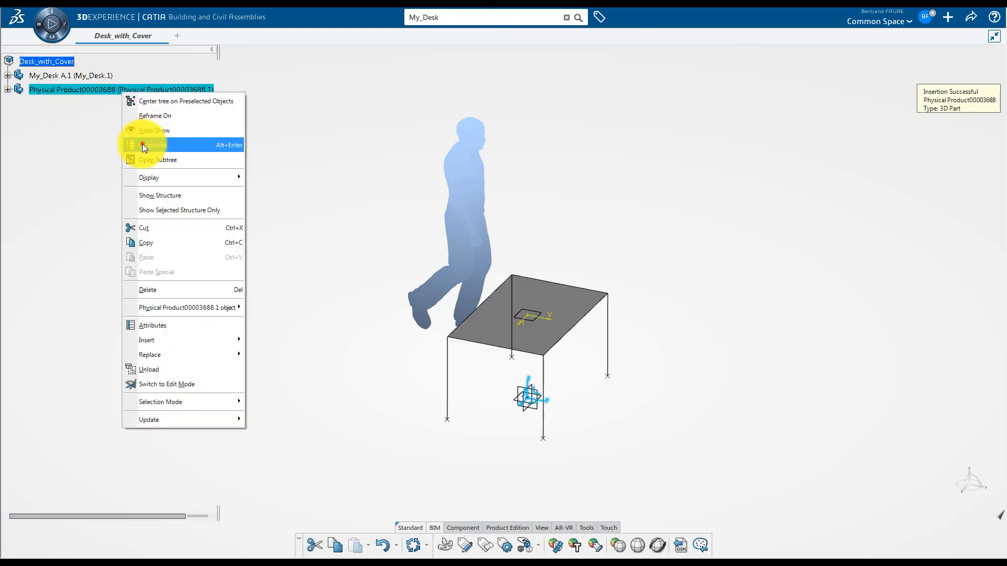
pyautogui.click(151, 145)
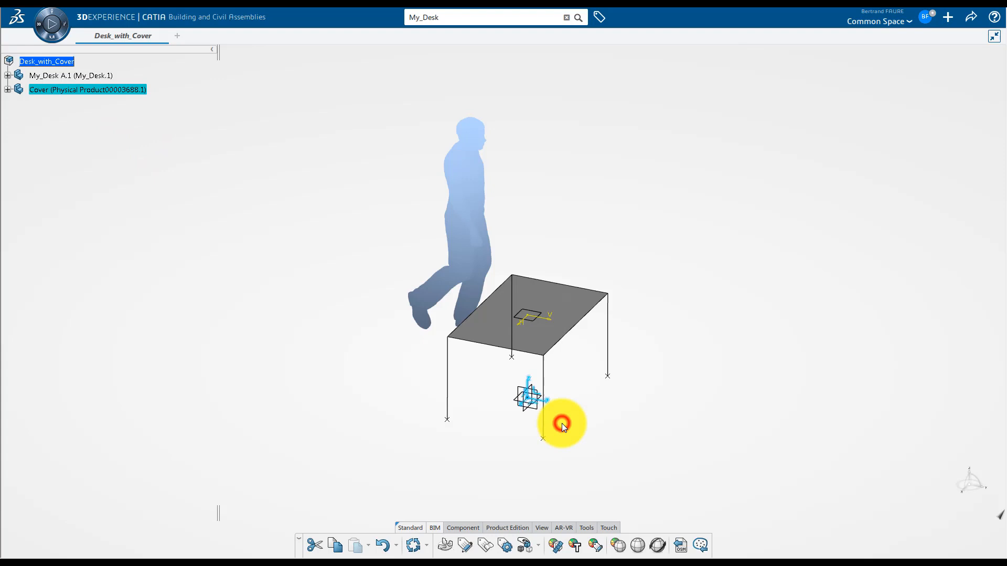
pyautogui.click(12, 89)
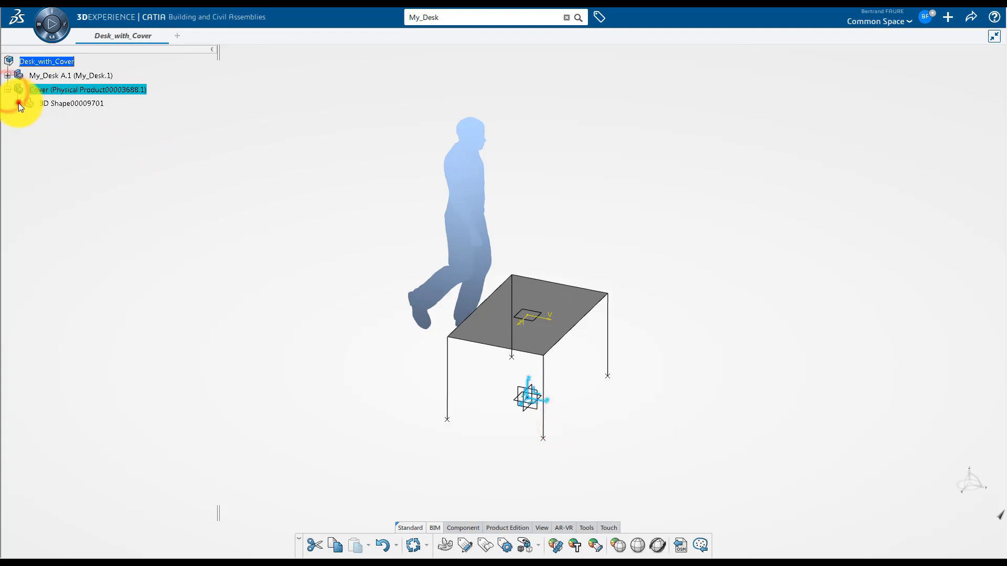
pyautogui.rightClick(68, 103)
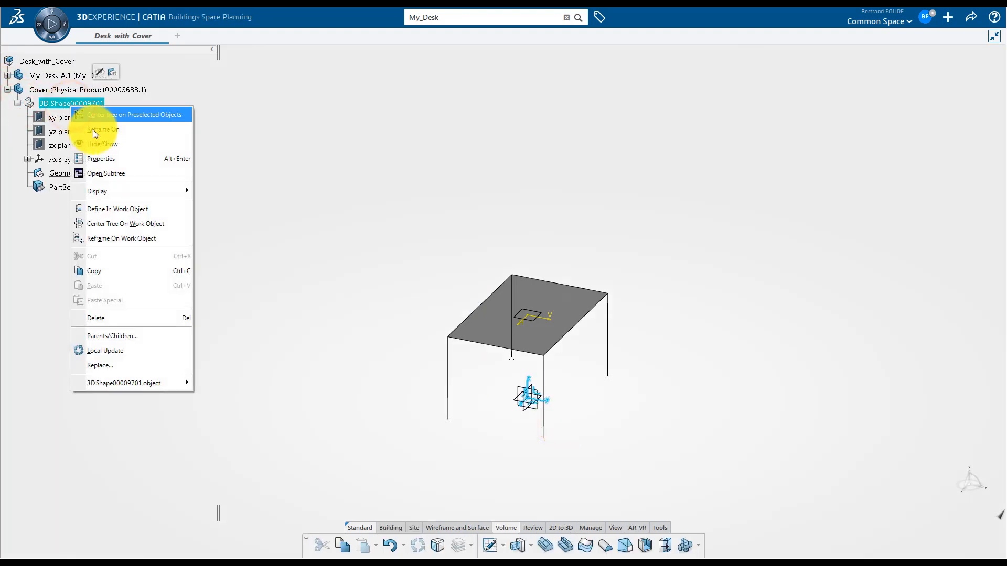
pyautogui.click(103, 130)
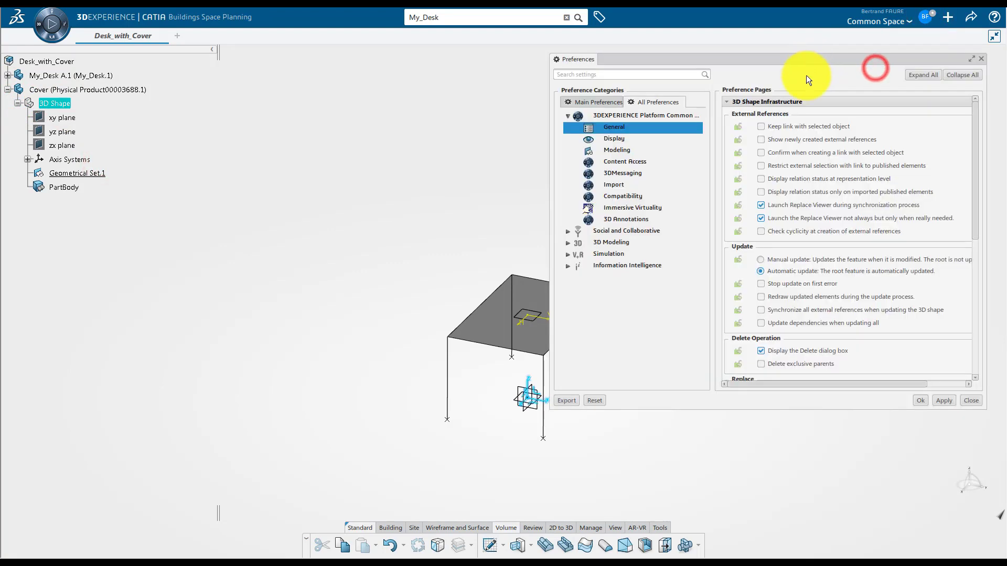
pyautogui.click(760, 126)
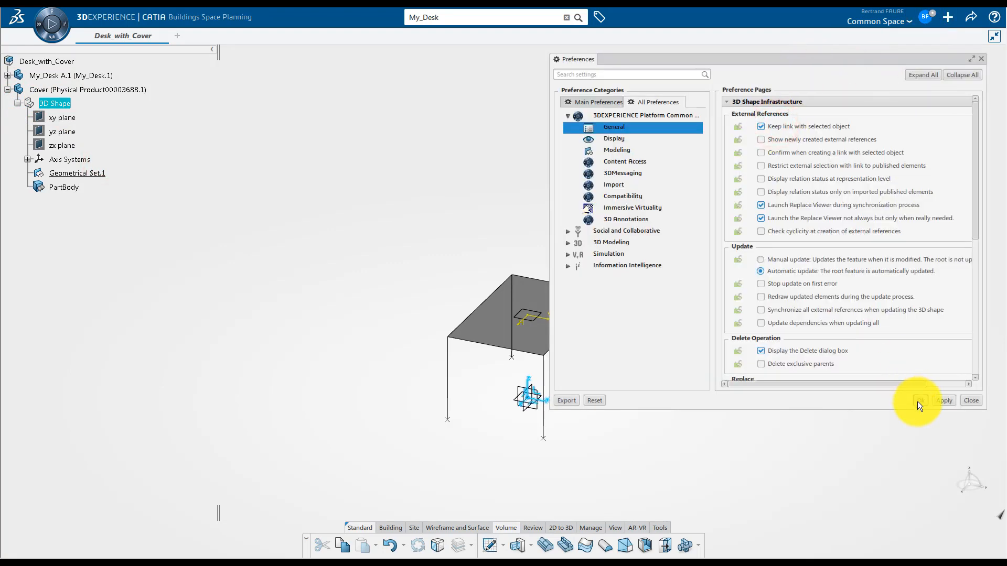
pyautogui.click(971, 401)
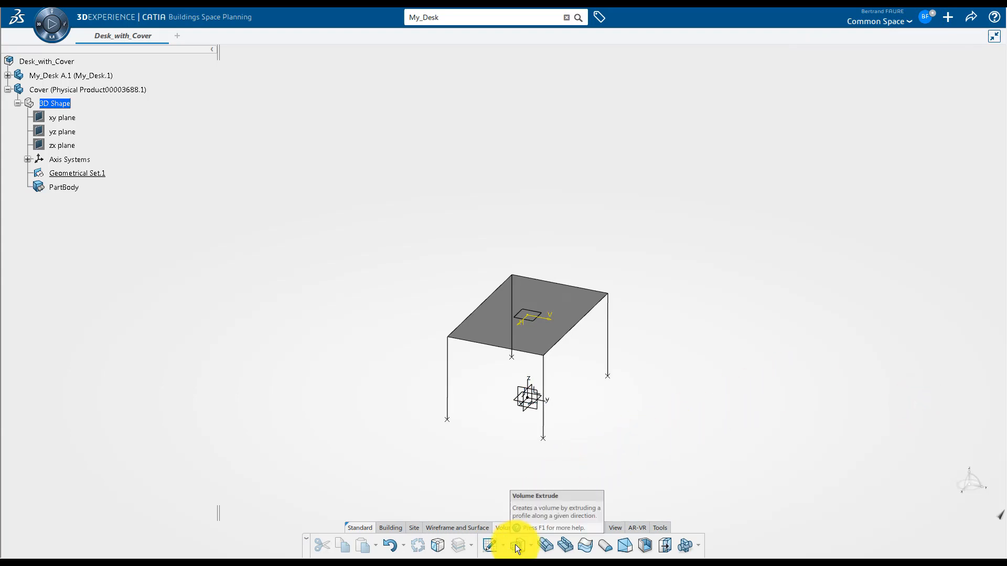
# - Extrude the desk's table-top surface 20mm into the Cover and colour Geometrical Set.1 red
pyautogui.click(517, 545)
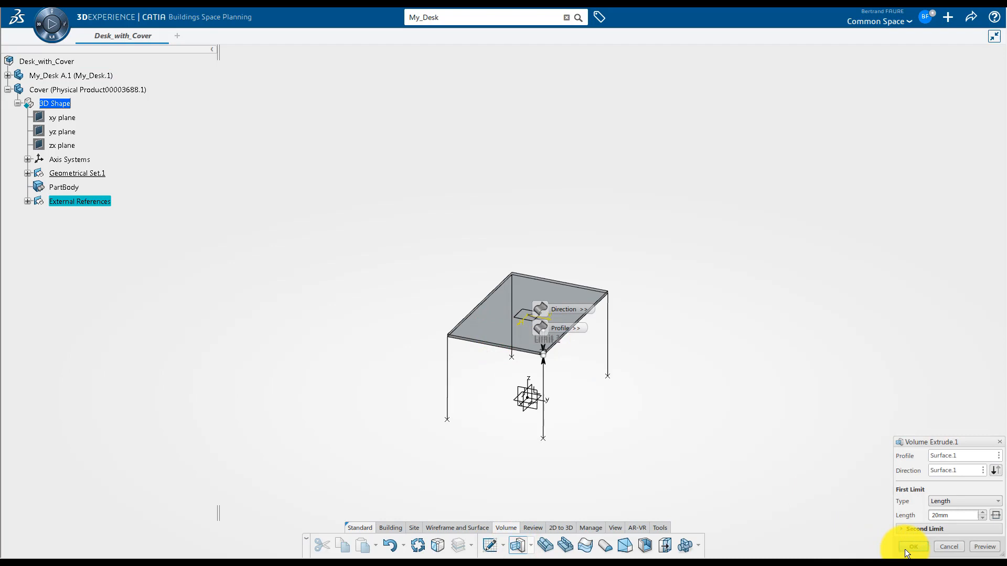
pyautogui.click(913, 547)
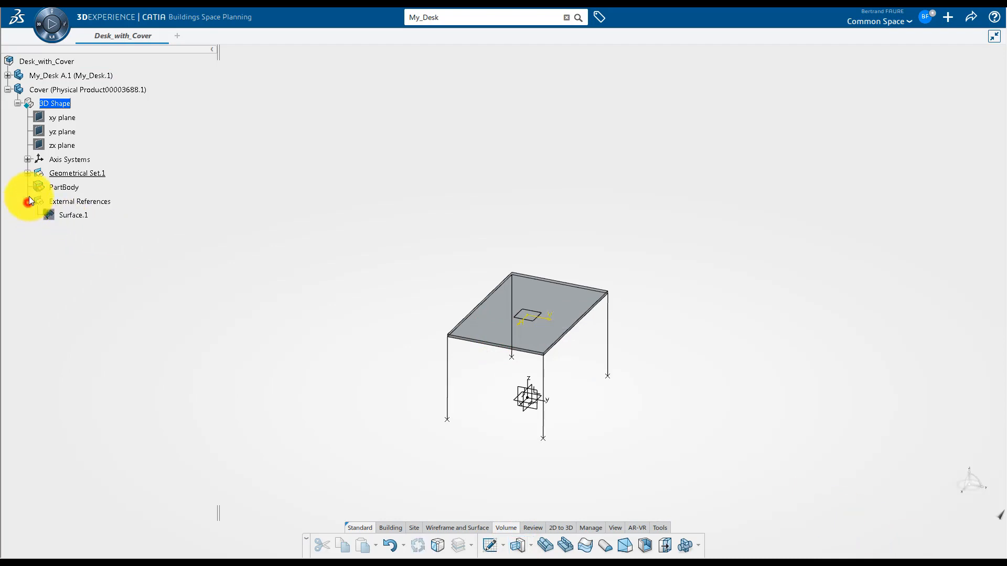
pyautogui.rightClick(77, 173)
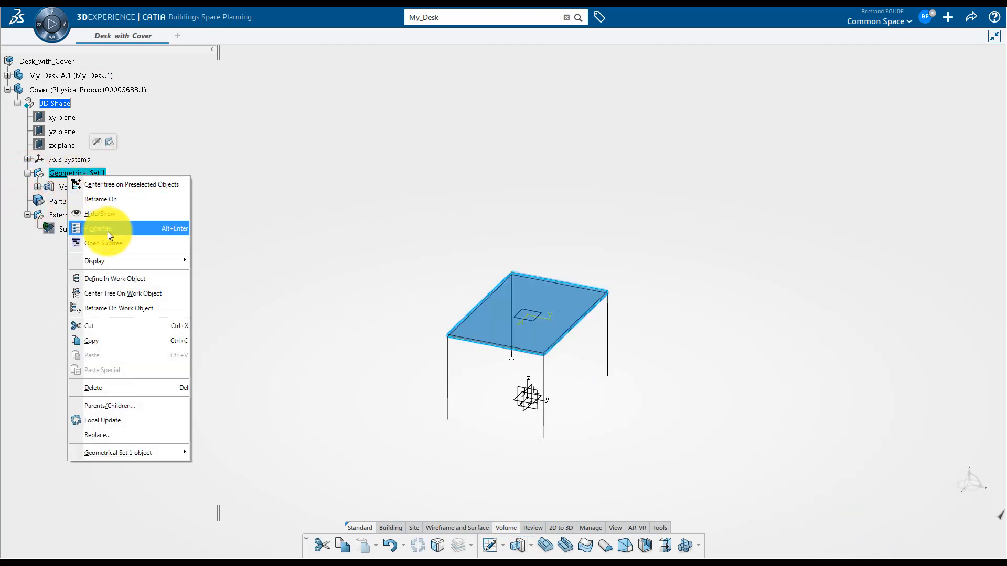
pyautogui.click(102, 228)
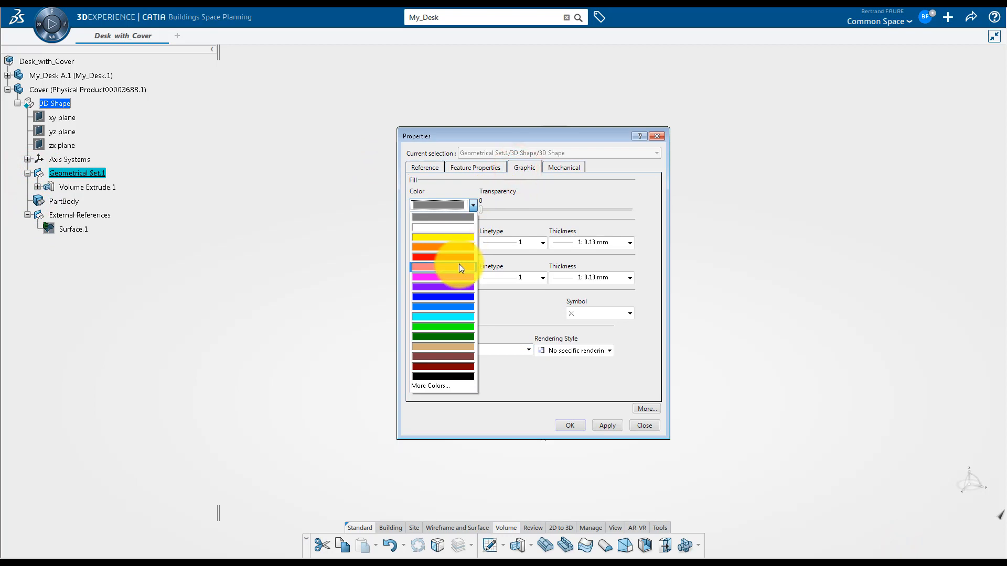
pyautogui.click(644, 426)
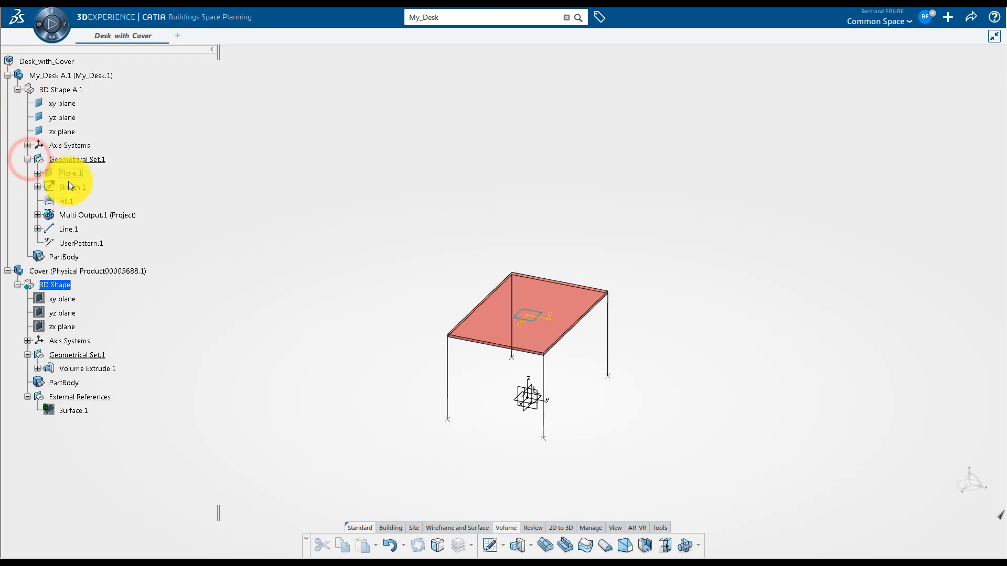
# - Select My_Desk in Desk_with_Cover and drag the compass arc to tilt it
pyautogui.doubleClick(68, 186)
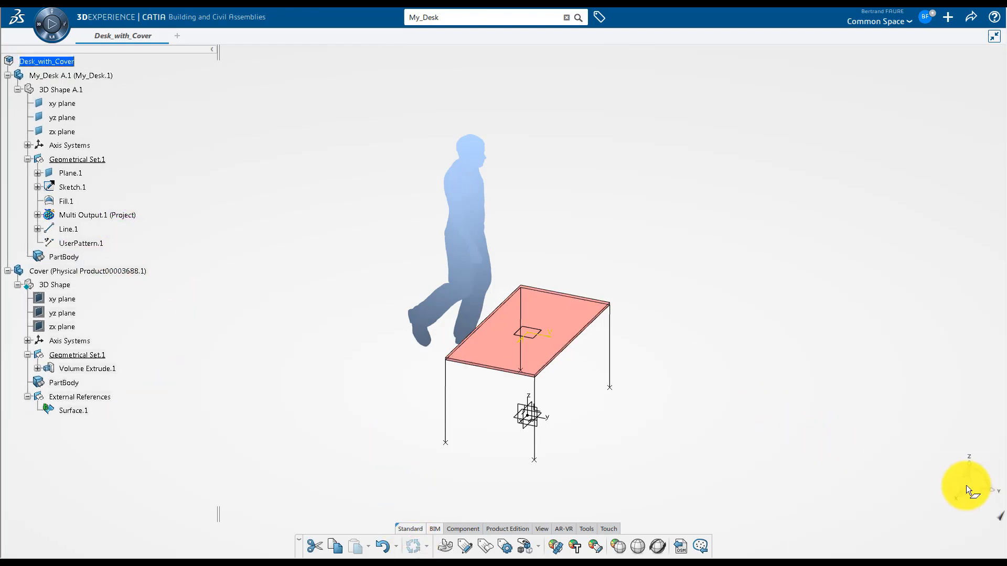
pyautogui.click(87, 368)
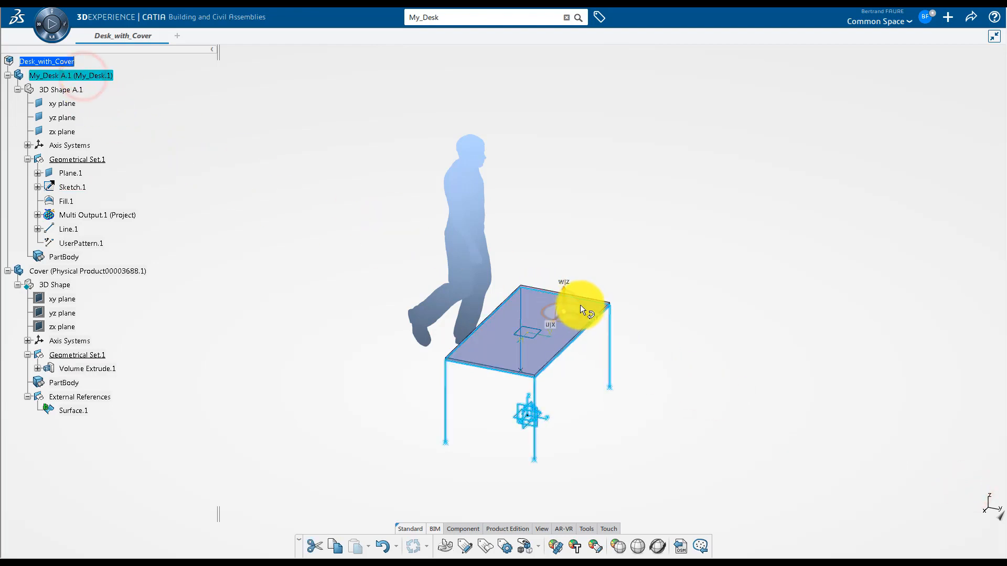
pyautogui.moveTo(583, 309); pyautogui.dragTo(436, 366)
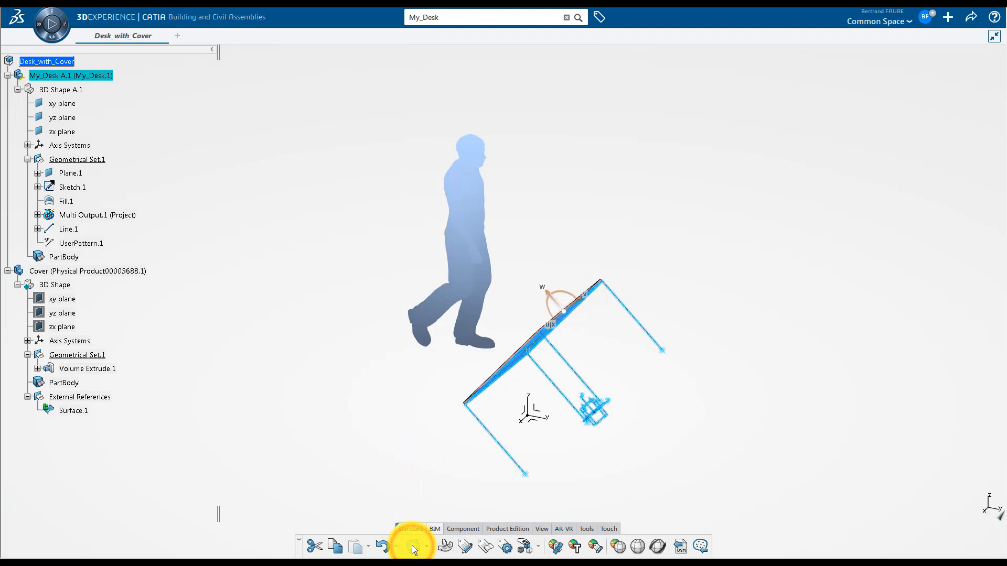
# - Undo the desk rotation and bring up My_Desk.1's context menu
pyautogui.click(413, 547)
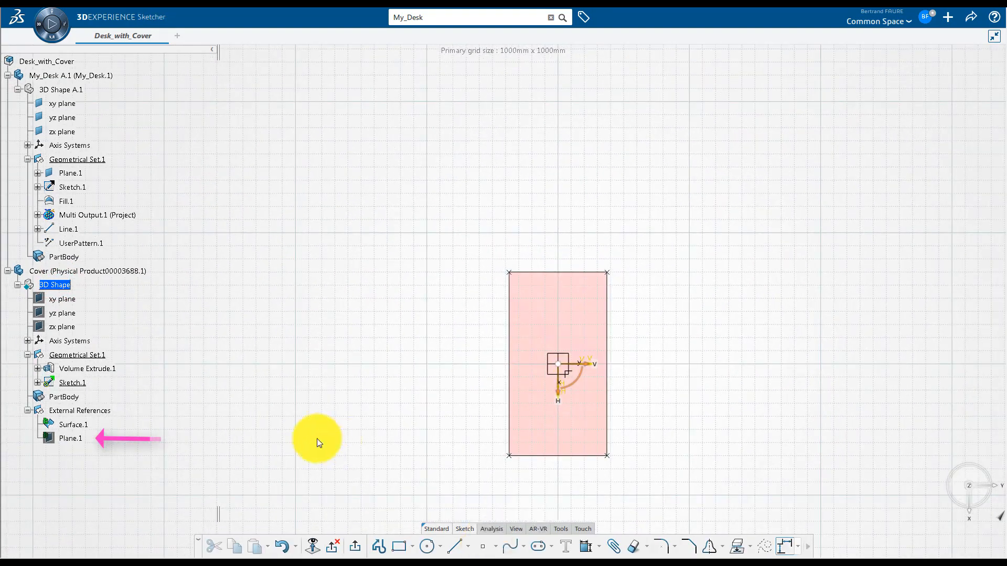
pyautogui.rightClick(71, 439)
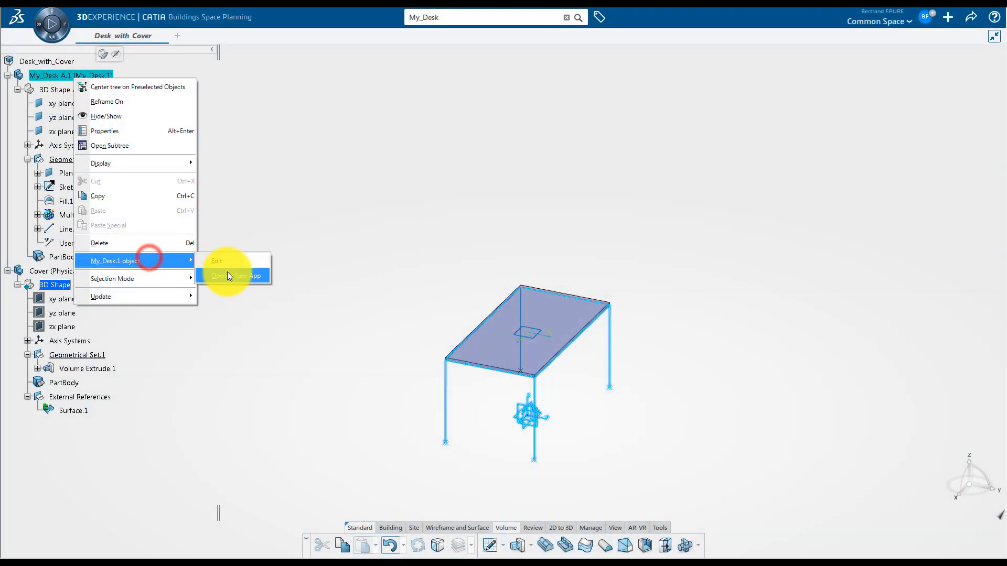
# - Open My_Desk in a new tab, update Desk_with_Cover, and close the Update Report
pyautogui.click(236, 276)
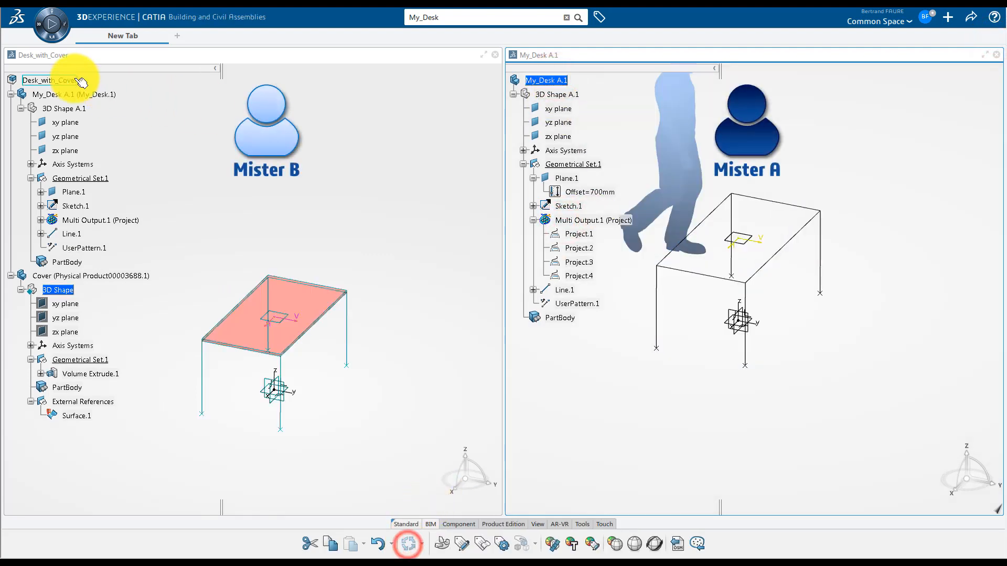
pyautogui.click(409, 544)
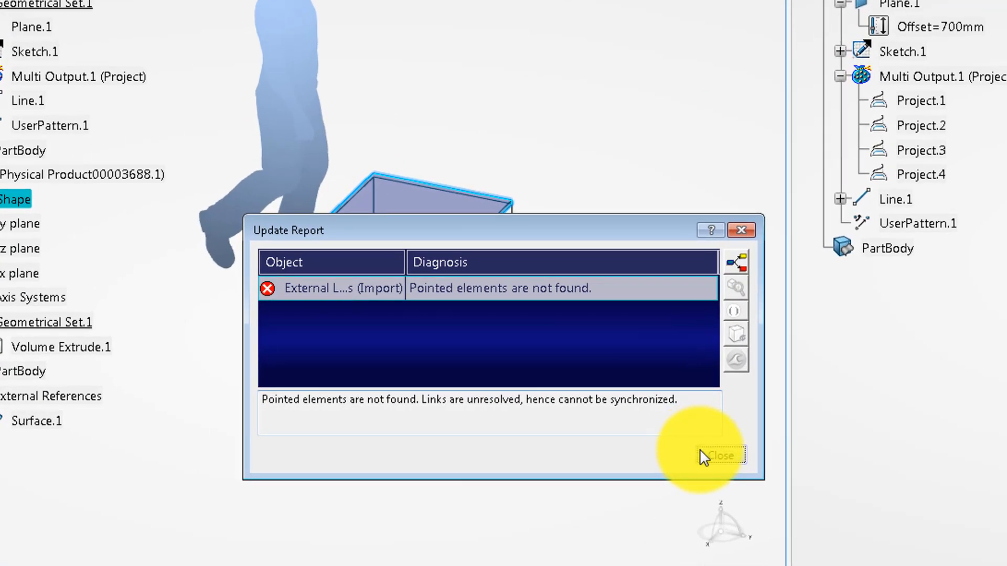
pyautogui.click(721, 455)
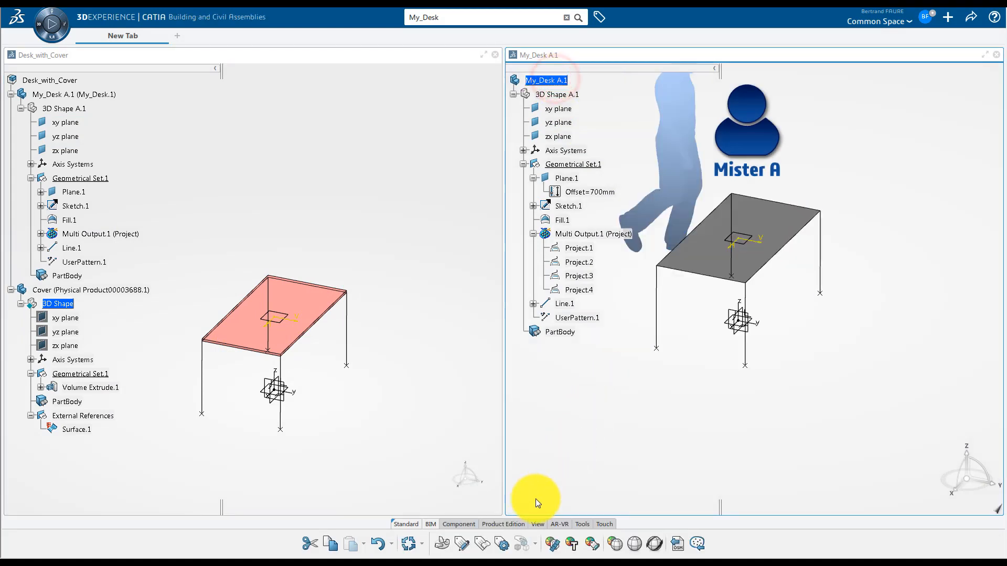
pyautogui.moveTo(598, 544)
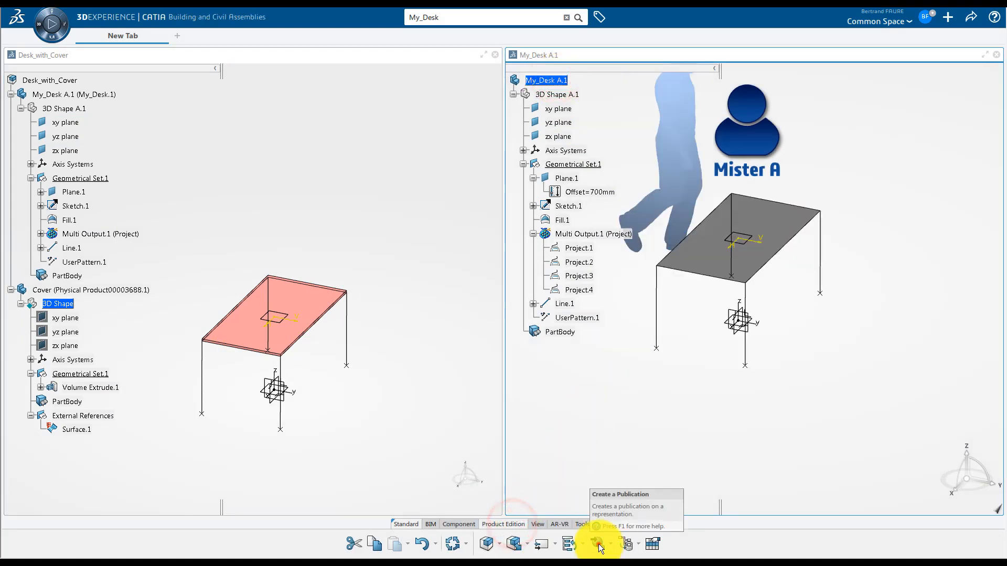
# - Publish the desk's Fill.1 surface under the functional name table_top
pyautogui.click(597, 544)
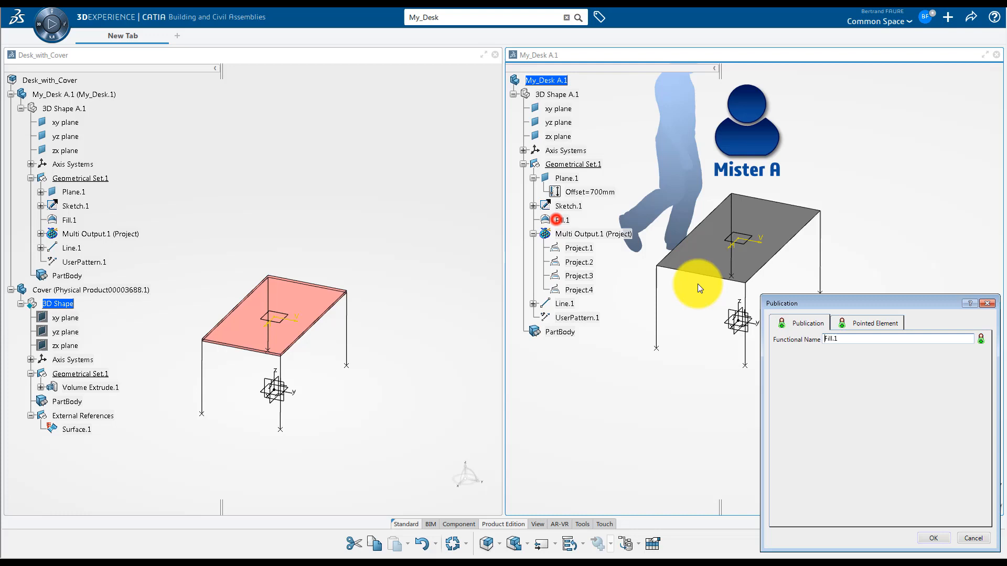
pyautogui.write('table_top')
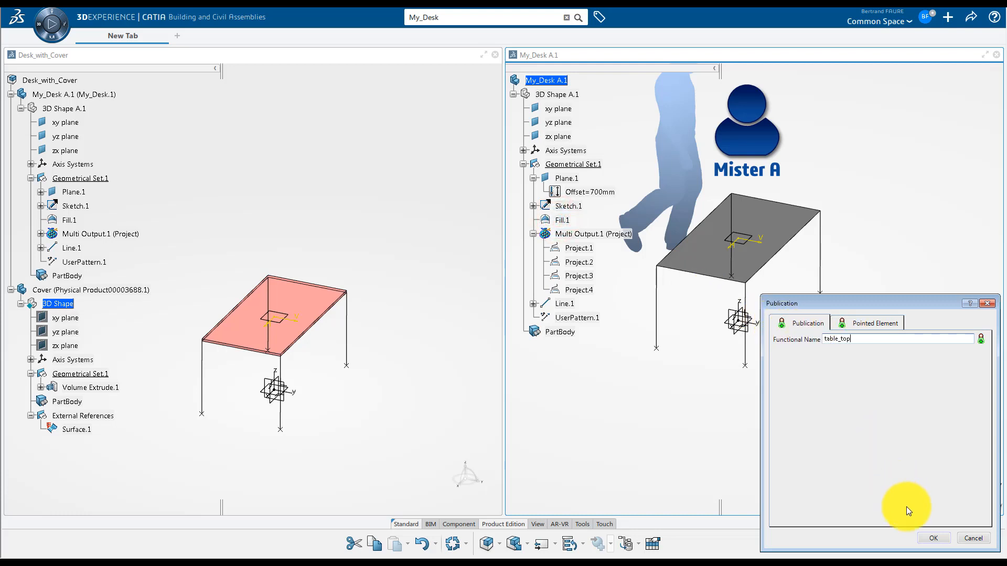
pyautogui.click(936, 538)
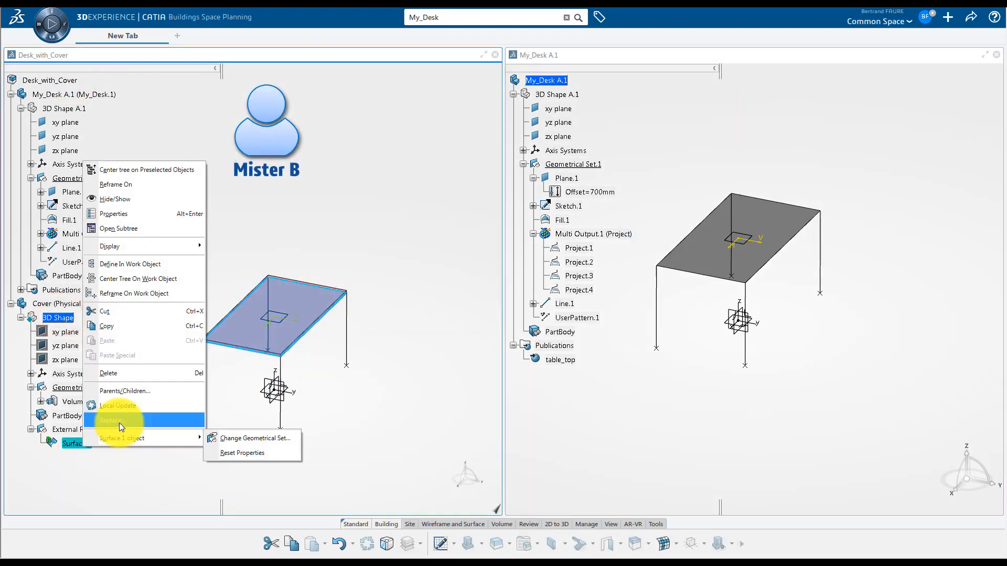
# - Replace the Cover's Surface.1 reference with the table_top publication and remove Surface.1
pyautogui.click(110, 420)
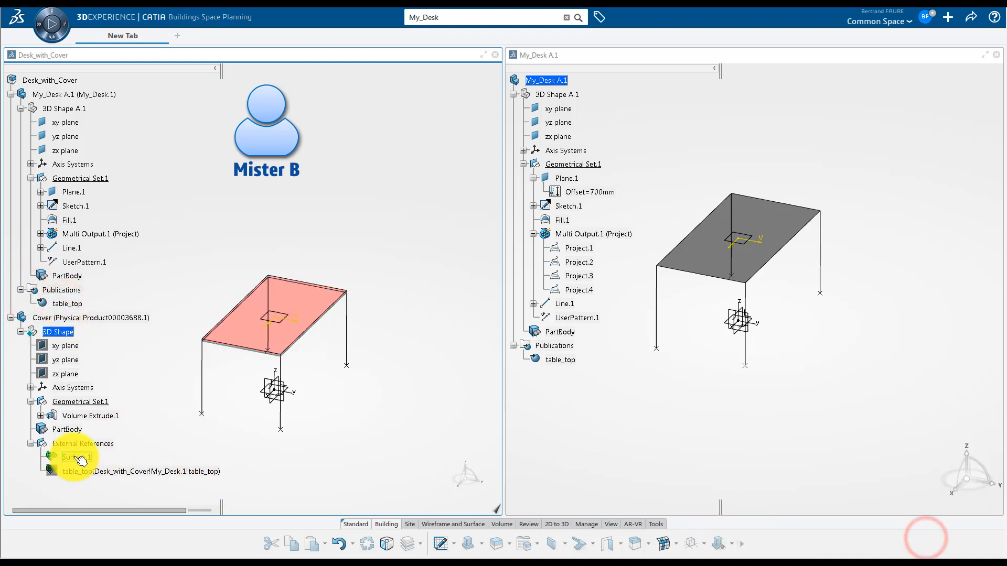
pyautogui.click(557, 94)
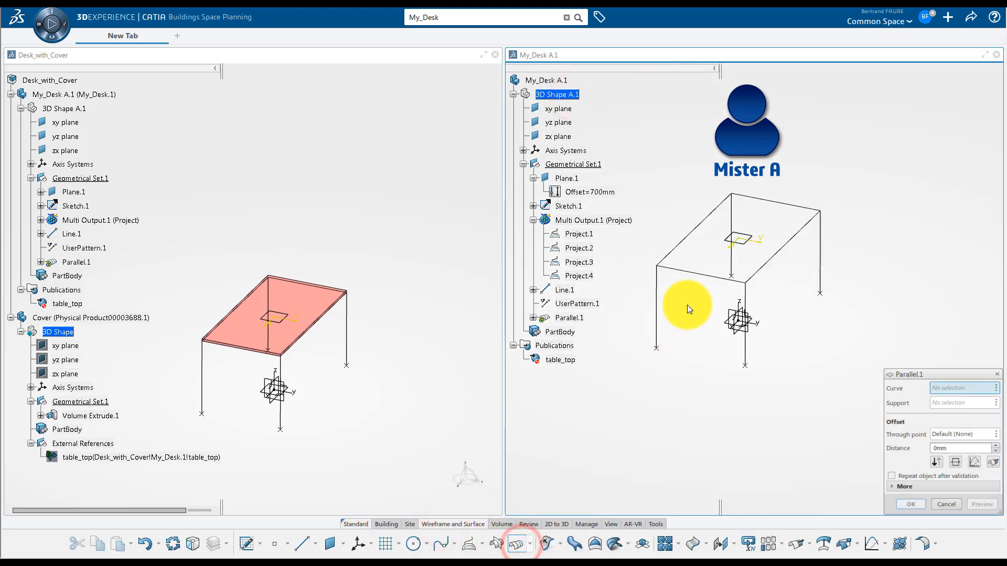
# - Offset the table-top outline for a larger top and edit the table_top publication
pyautogui.click(567, 206)
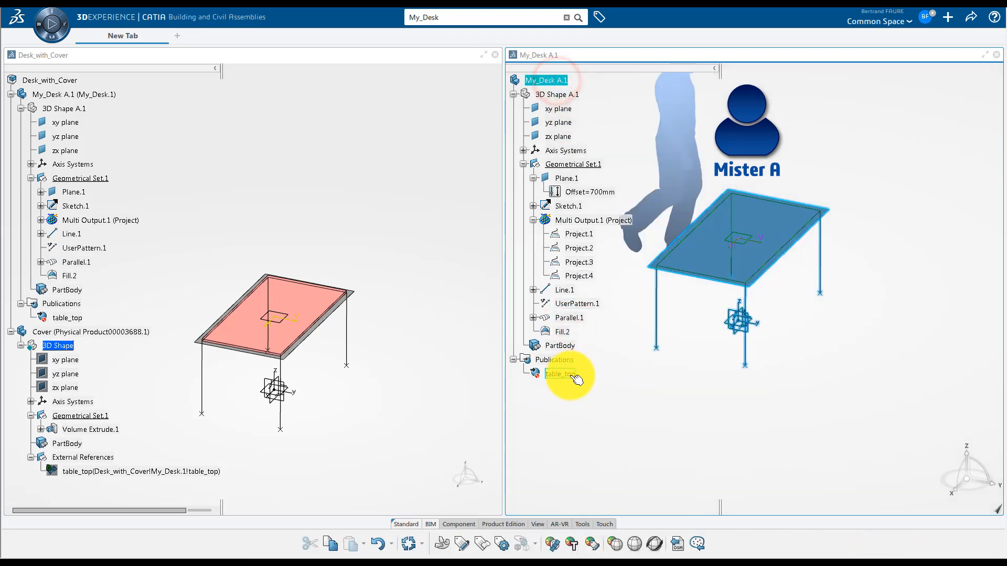
pyautogui.doubleClick(560, 373)
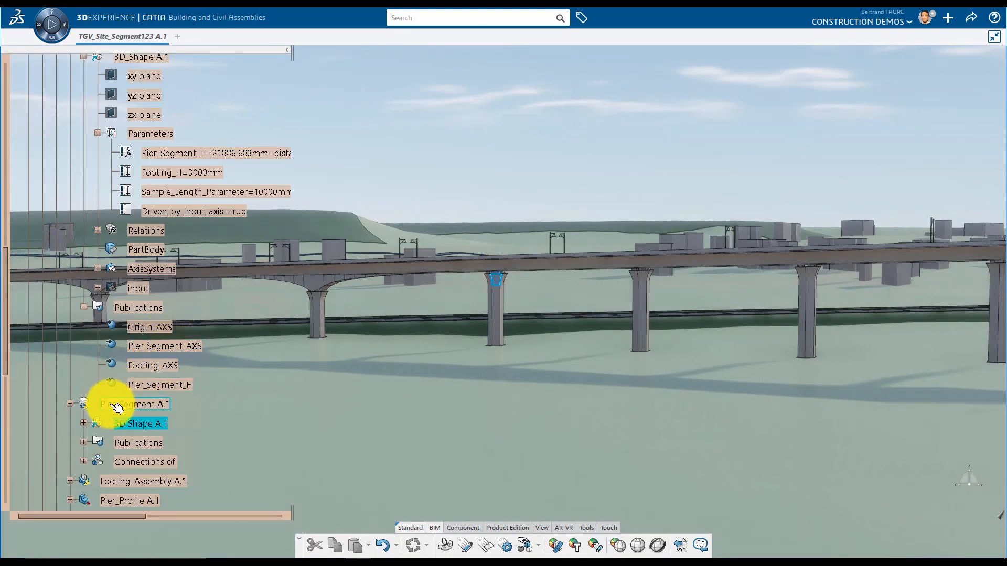
pyautogui.moveTo(412, 545)
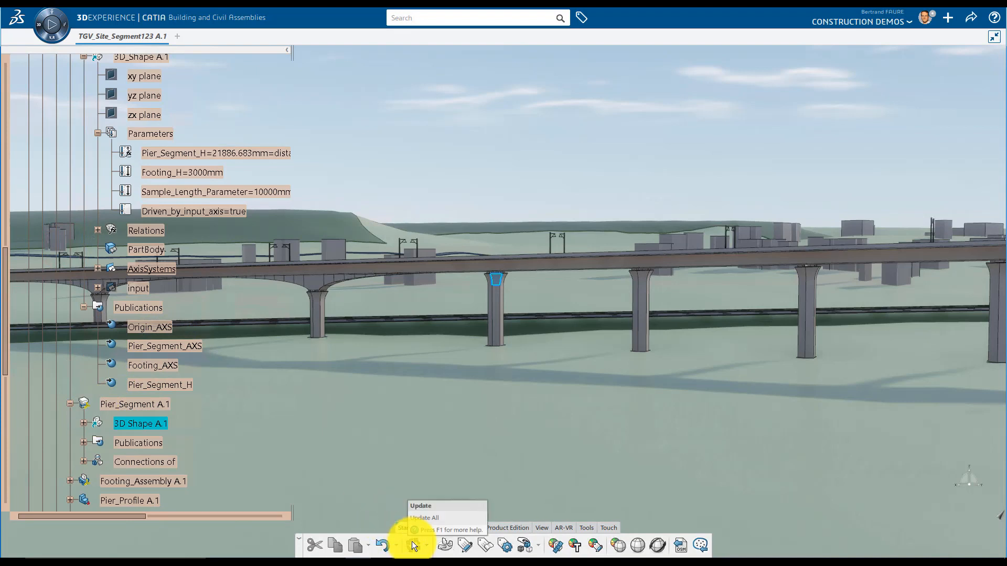